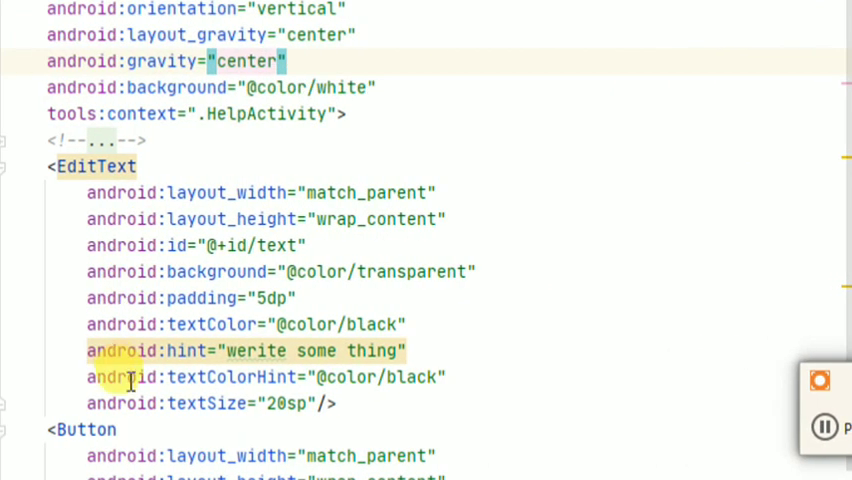
In HelpActivity's onCreate, create speech = new TextToSpeech(this, new OnInitListener).
{"action": "scroll", "scroll_direction": "down", "scroll_amount": 3}
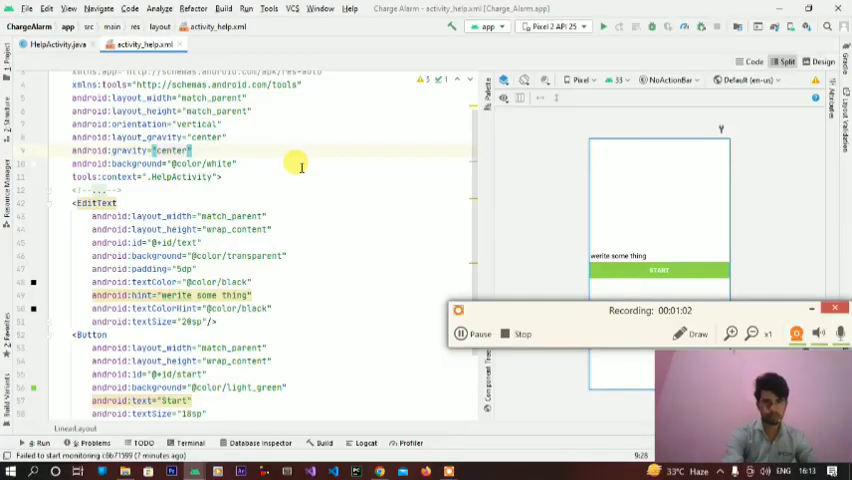
{"action": "left_click", "coordinate": [55, 44]}
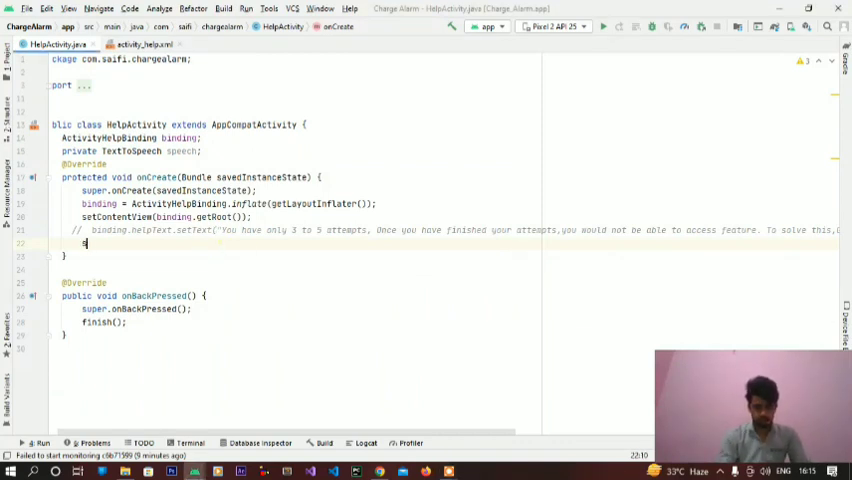
{"action": "type", "text": "peech ="}
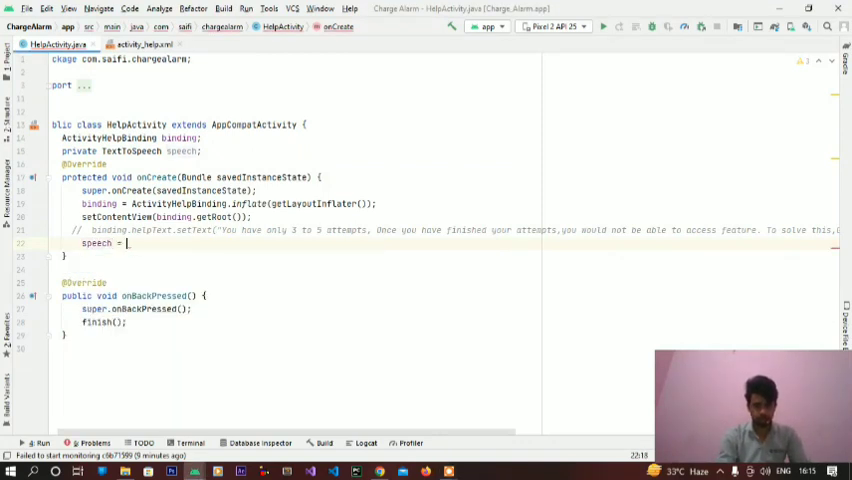
{"action": "type", "text": "new TextToSpeech();"}
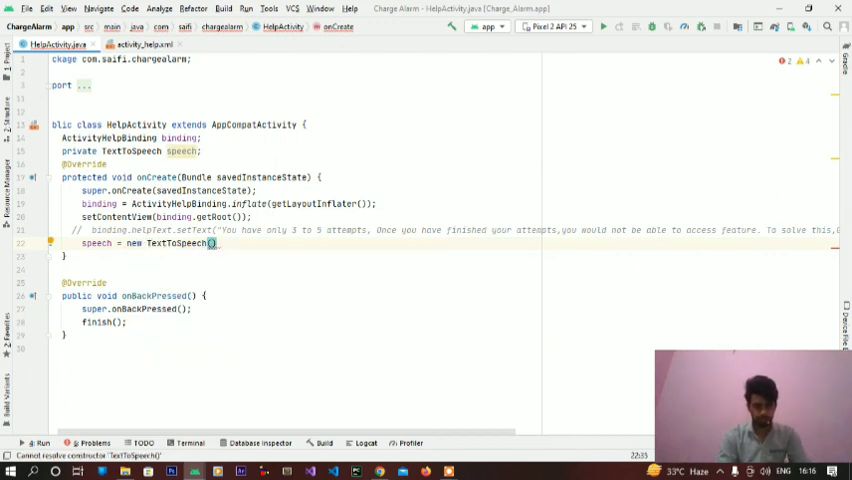
{"action": "type", "text": "this, new TextToSpeech.OnInitListener("}
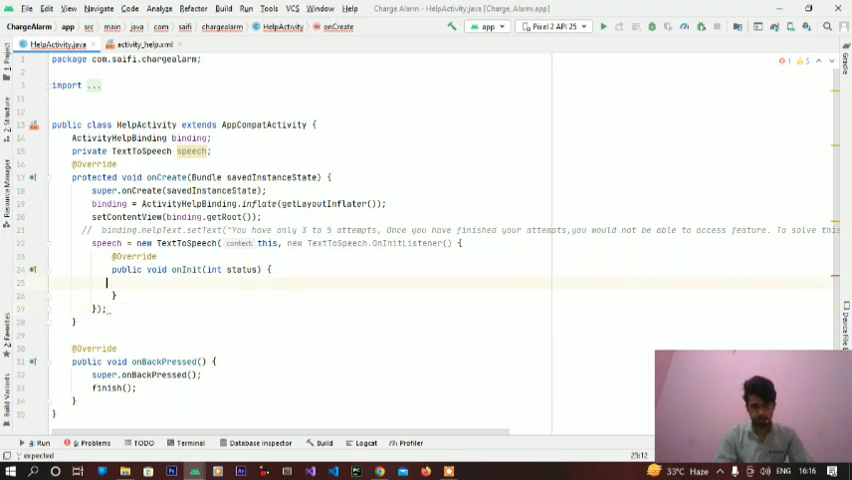
In onInit, check status == TextToSpeech.SUCCESS and log initialization failure in the else branch.
{"action": "type", "text": "if"}
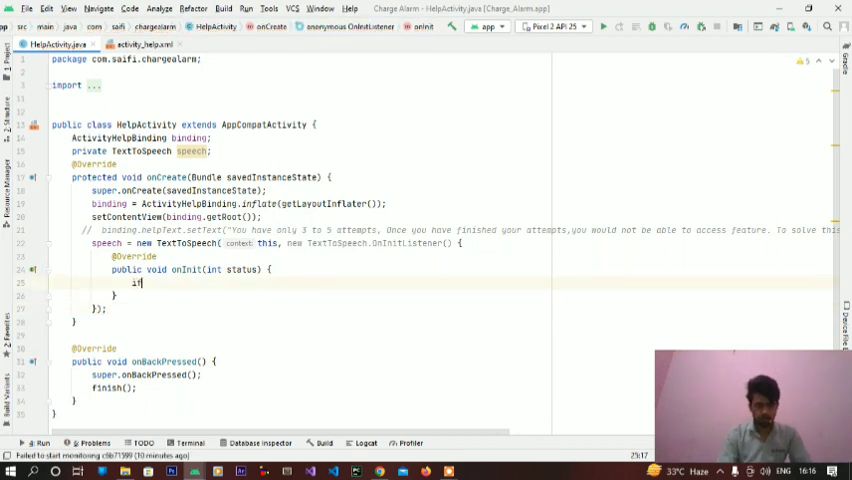
{"action": "type", "text": "(status =="}
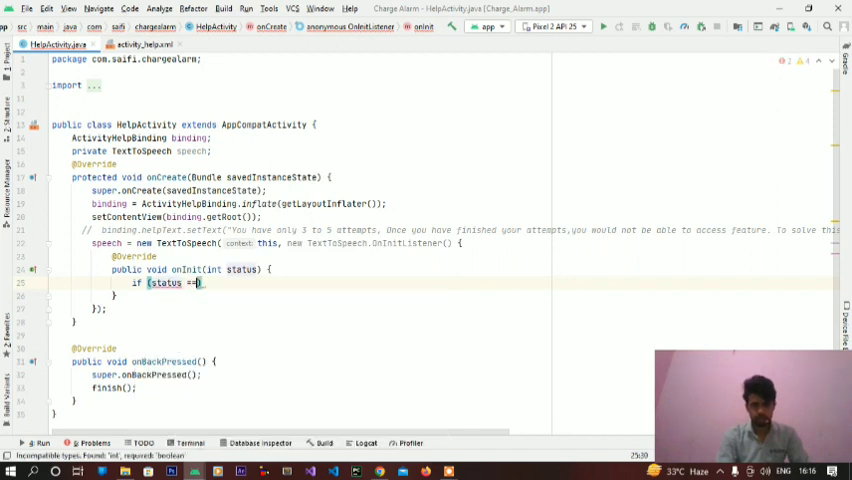
{"action": "type", "text": "TextToSpeech.SUCCESS"}
{"action": "type", "text": "Log.d(\"onInit: \", \"initlization failed\");"}
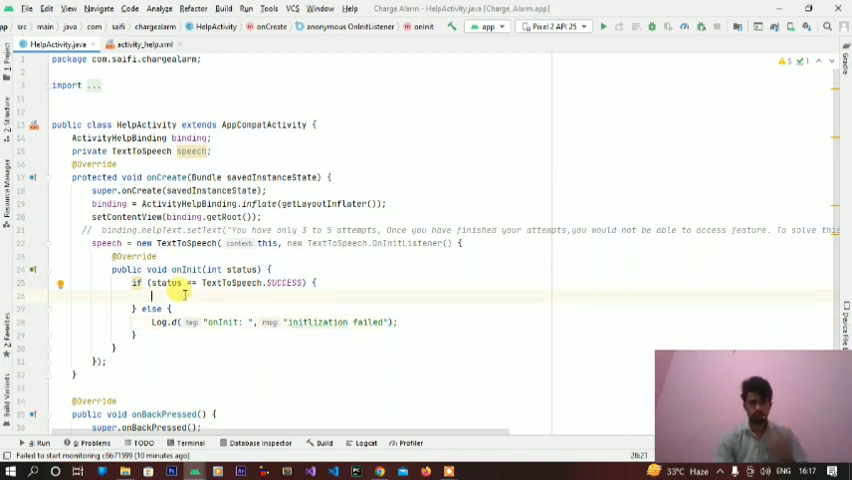
Loop over speech.getVoices(), logging each voice.getName() as onInit_InstalledVoice.
{"action": "type", "text": "for ("}
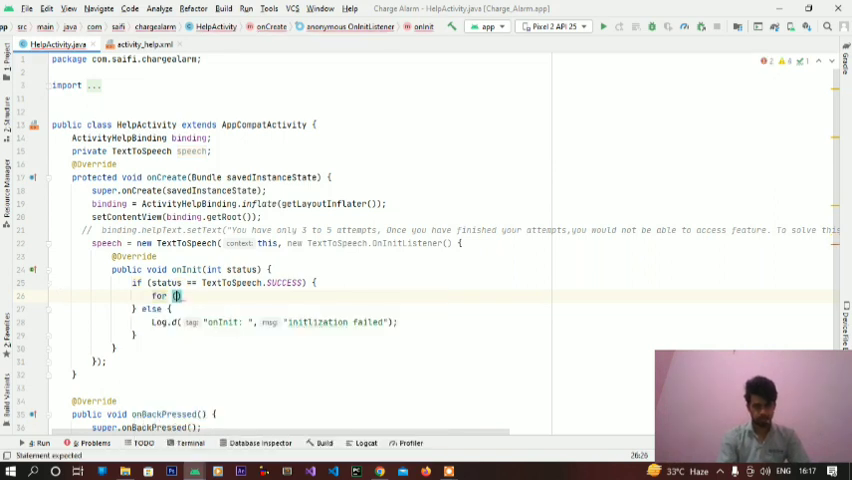
{"action": "type", "text": "Voice"}
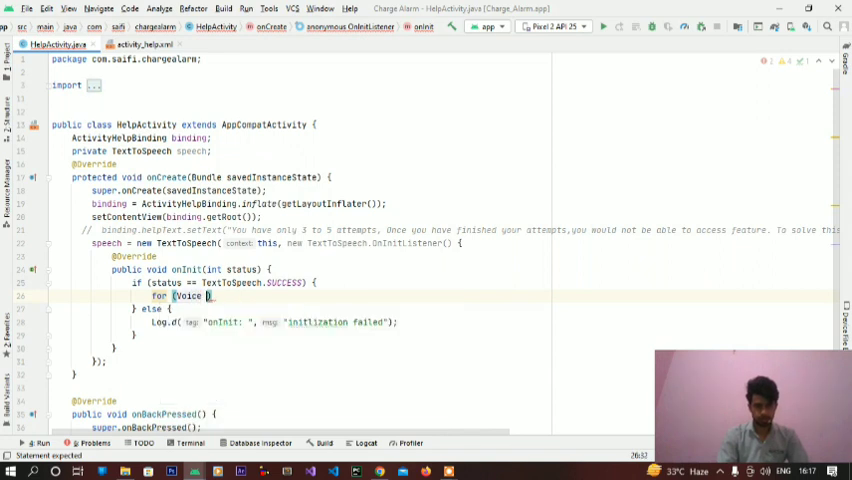
{"action": "type", "text": "voice:"}
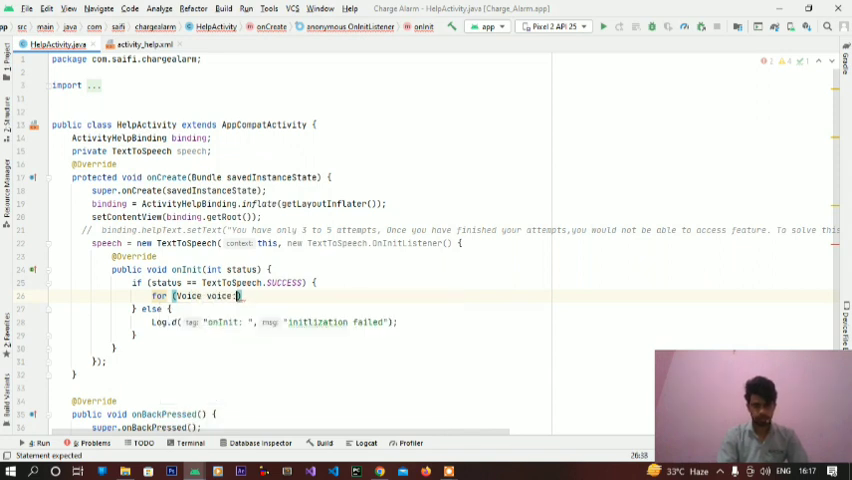
{"action": "type", "text": "speech.getVoices("}
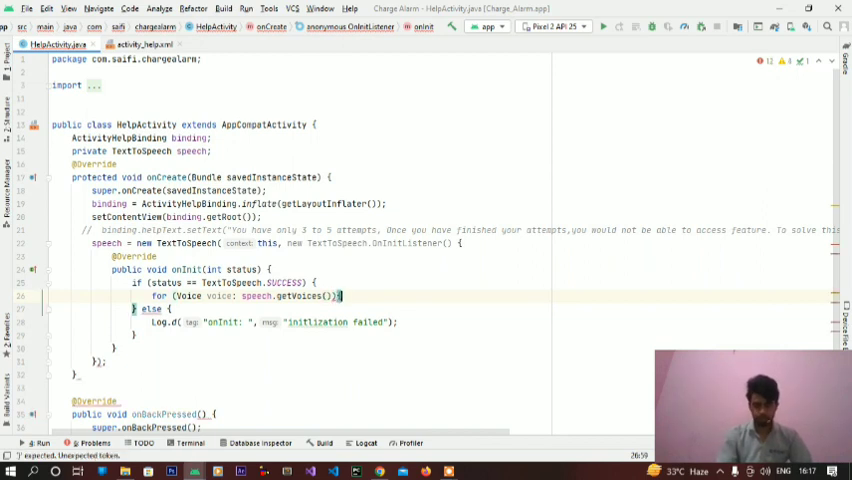
{"action": "key", "text": "enter"}
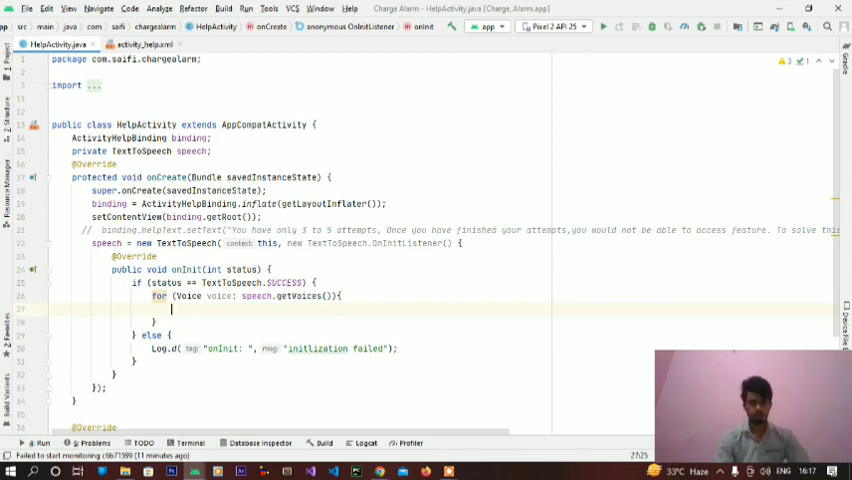
{"action": "type", "text": "Log.d(TAG, \"onInit: \");"}
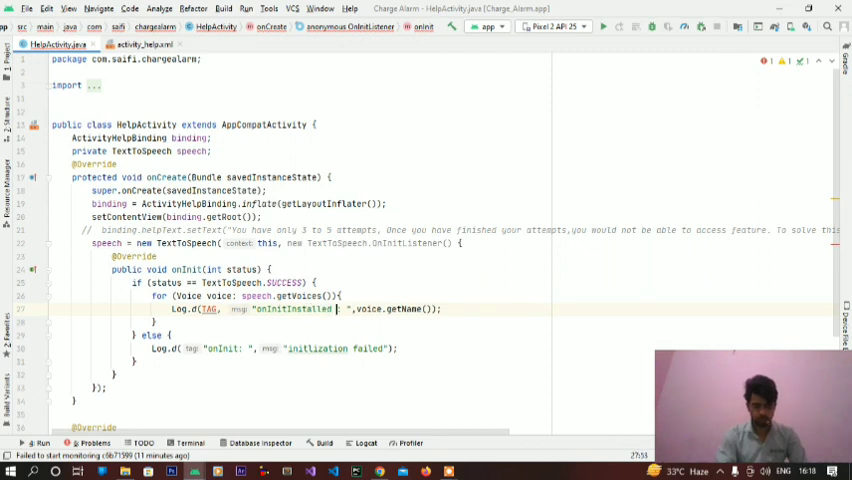
{"action": "type", "text": "Voices"}
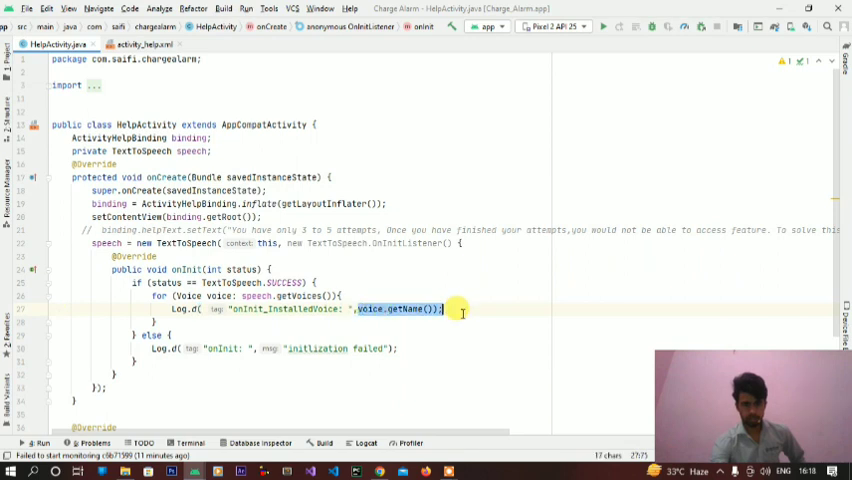
Run the app on the Xiaomi Redmi and filter Logcat for 'hi' to find hi-in-x-hid-network.
{"action": "left_click", "coordinate": [366, 442]}
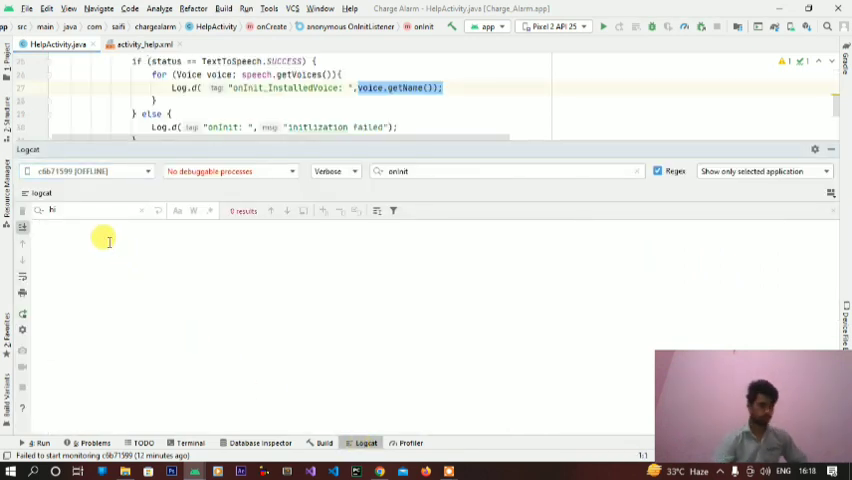
{"action": "mouse_move", "coordinate": [594, 50]}
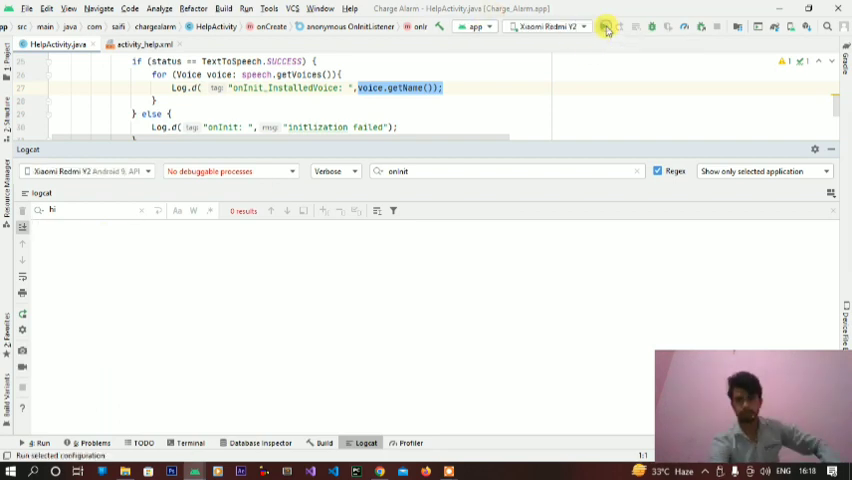
{"action": "left_click", "coordinate": [607, 27]}
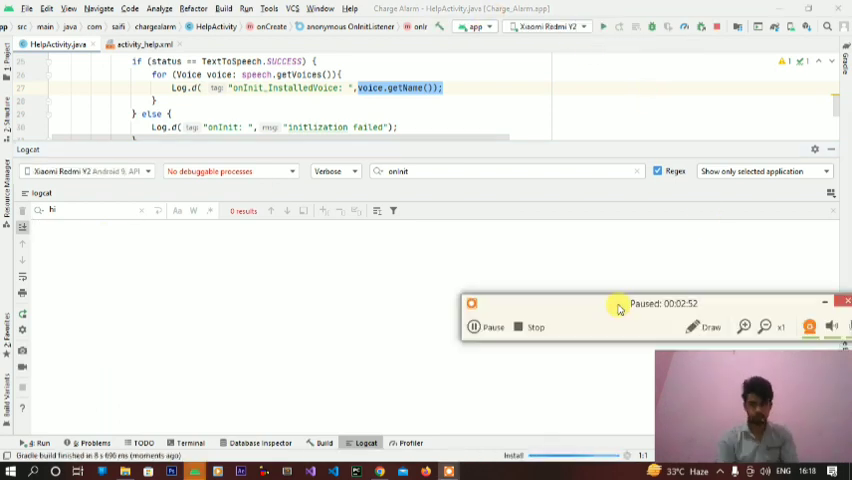
{"action": "left_click", "coordinate": [485, 327]}
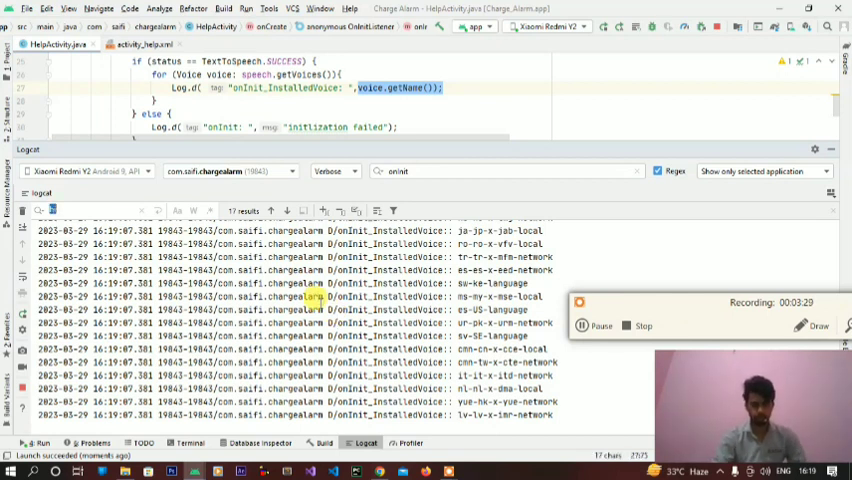
{"action": "type", "text": "hi"}
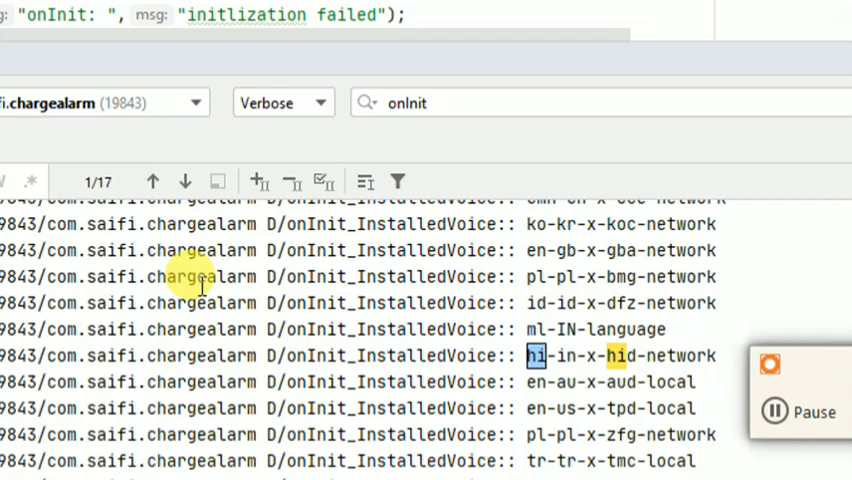
{"action": "mouse_move", "coordinate": [520, 329]}
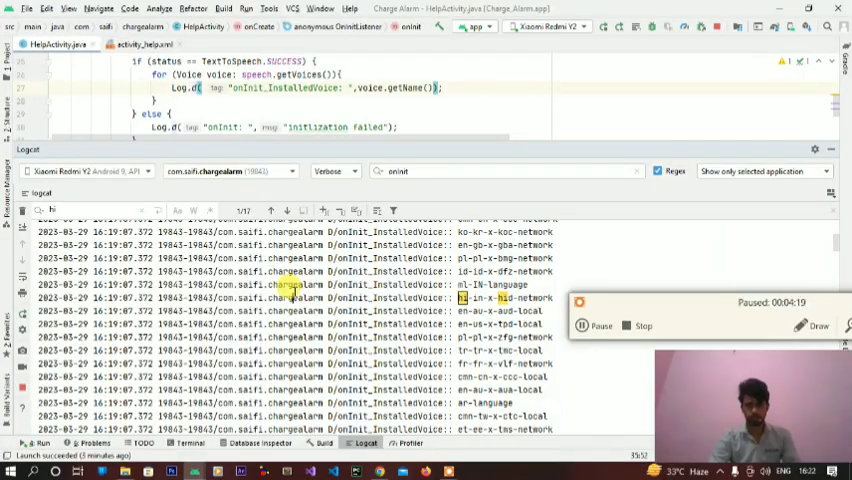
Below the voice loop, add int result = speech.setLanguage(Locale.forLanguageTag("hi")).
{"action": "left_click", "coordinate": [581, 325]}
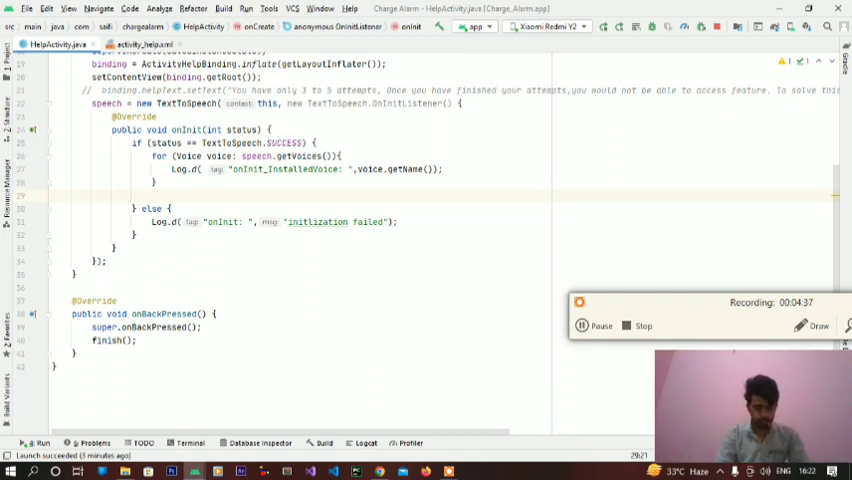
{"action": "type", "text": "speech.s"}
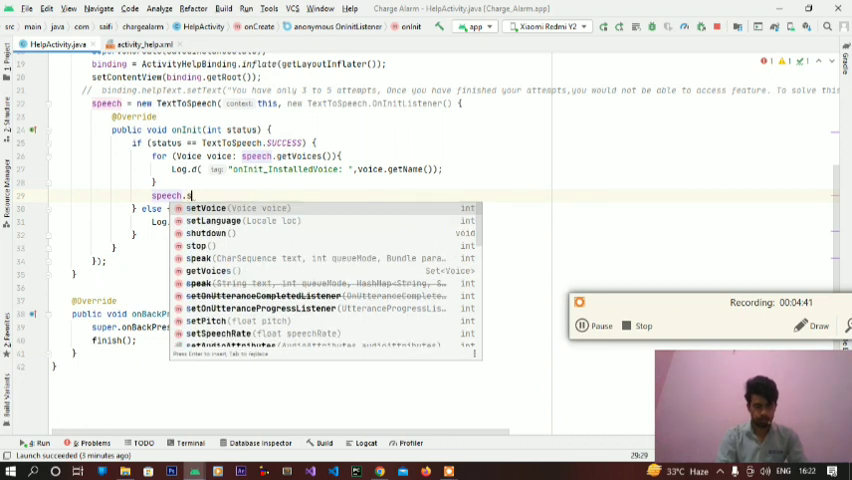
{"action": "type", "text": "et"}
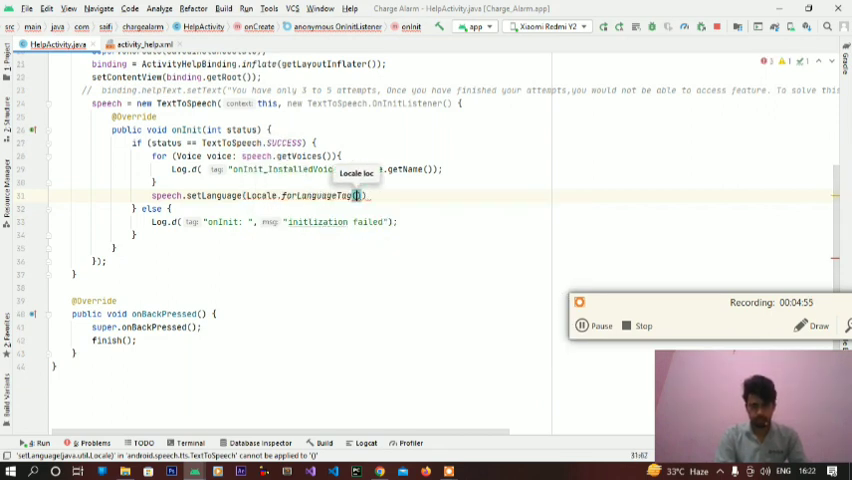
{"action": "type", "text": "\"\""}
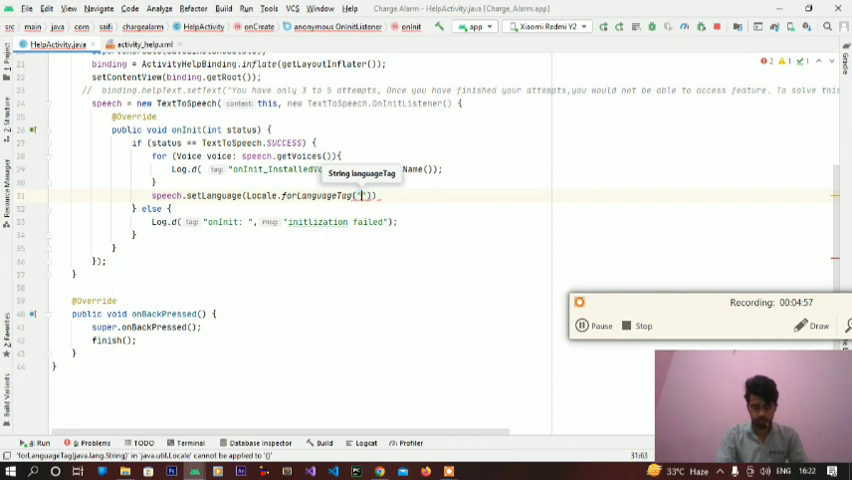
{"action": "type", "text": "hi"}
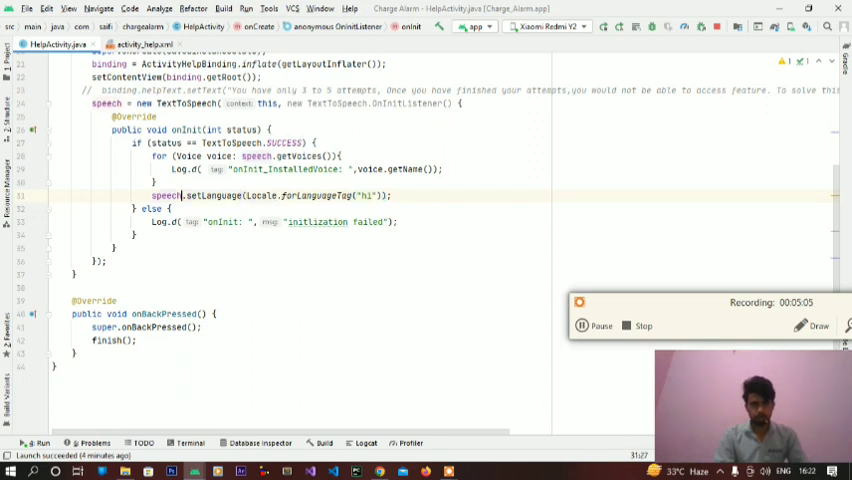
{"action": "type", "text": "int result ="}
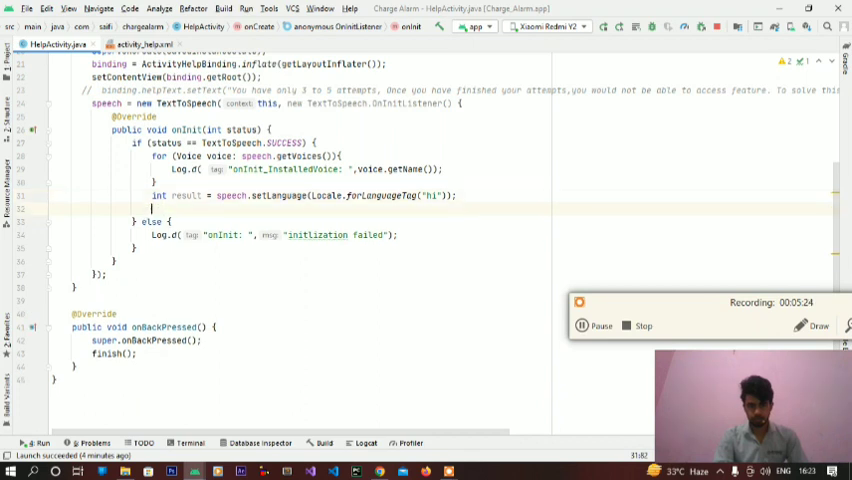
Add if (result == LANG_MISSING_DATA || result == LANG_NOT_SUPPORTED) logging 'language is not installed'.
{"action": "type", "text": "if (r"}
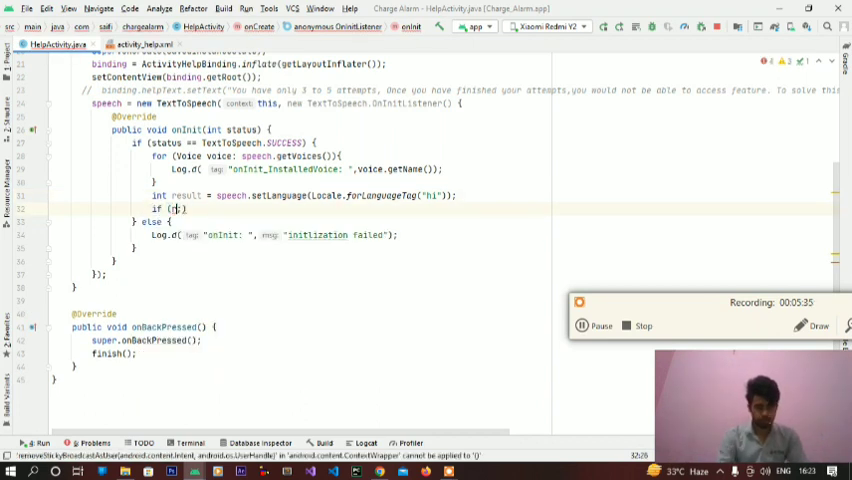
{"action": "type", "text": "result"}
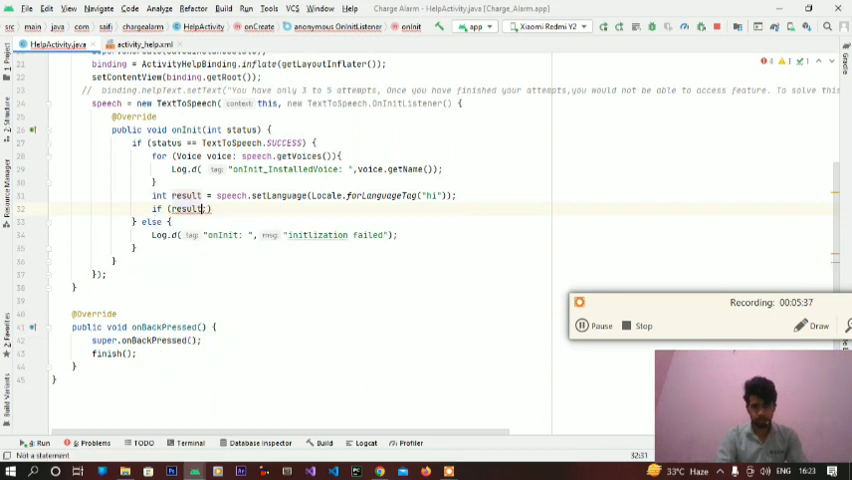
{"action": "type", "text": "=="}
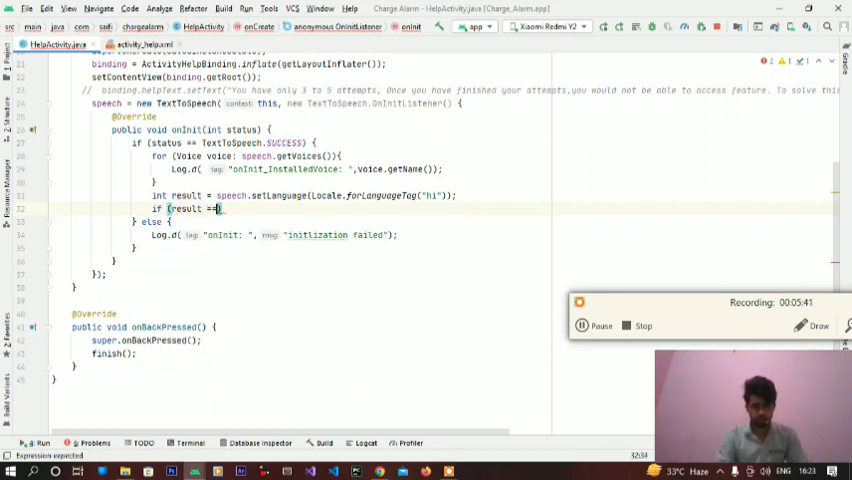
{"action": "type", "text": "TextToSpeech."}
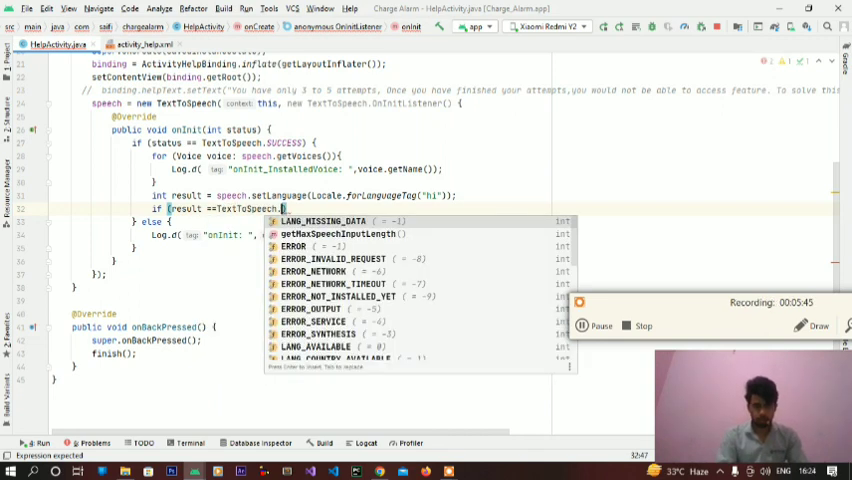
{"action": "left_click", "coordinate": [338, 221]}
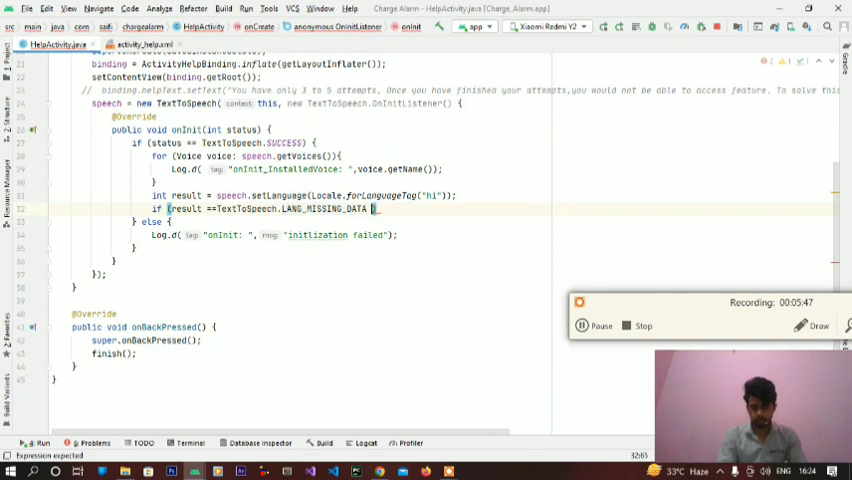
{"action": "type", "text": "|| result ="}
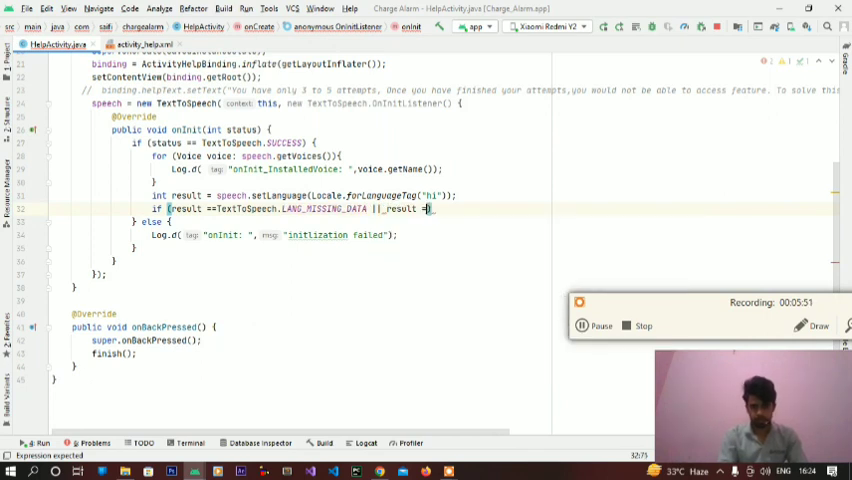
{"action": "type", "text": "text"}
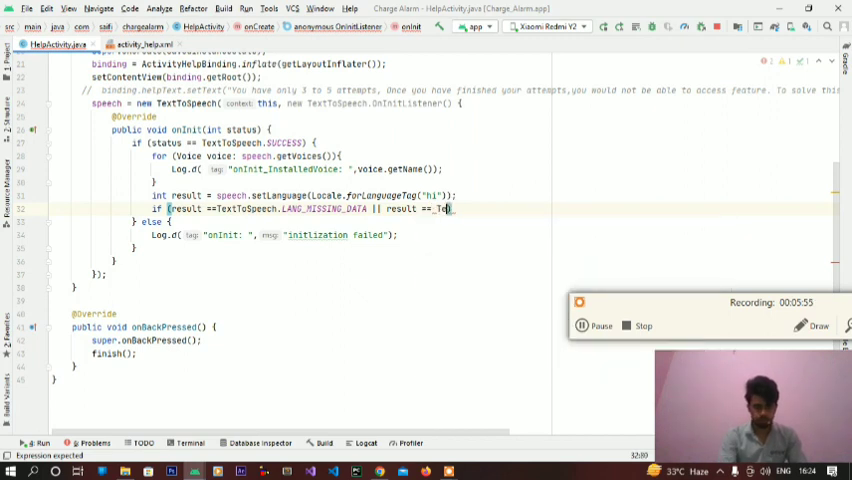
{"action": "type", "text": "TextToSpeech."}
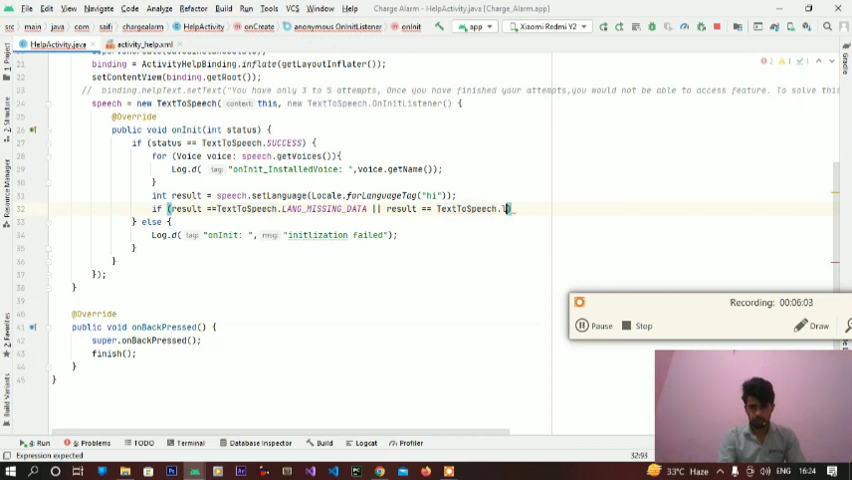
{"action": "type", "text": "LAN"}
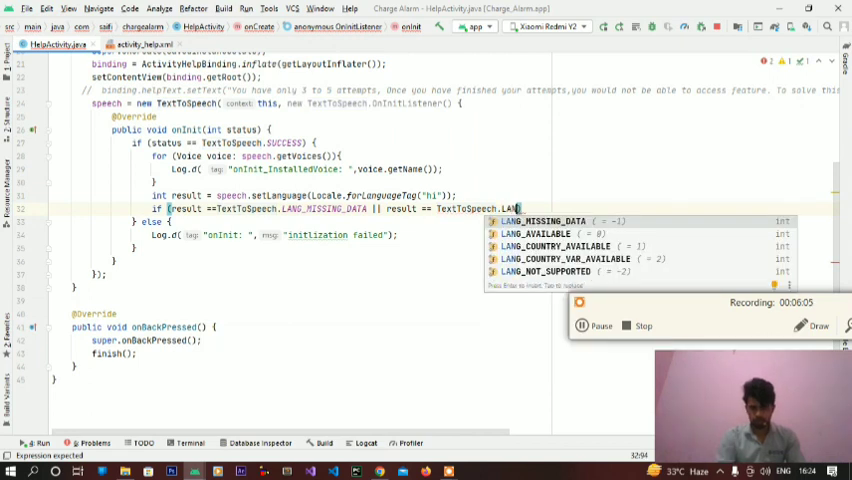
{"action": "left_click", "coordinate": [557, 271]}
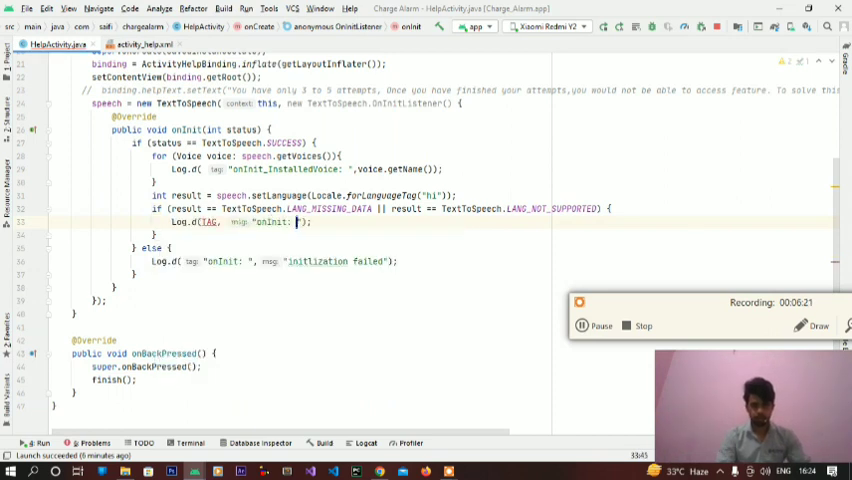
{"action": "type", "text": "Language is not installed\""}
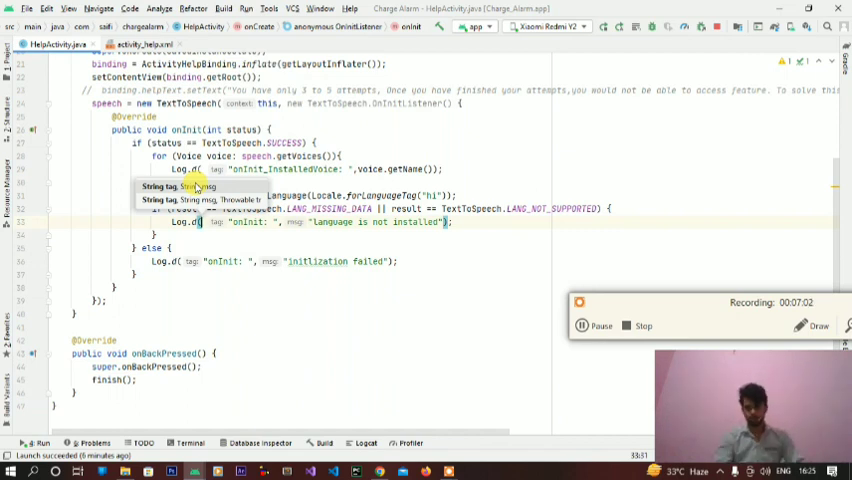
Fall back to setLanguage("en") there, and set Hindi in the else branch.
{"action": "type", "text": "speech.setLanguage(Locale."}
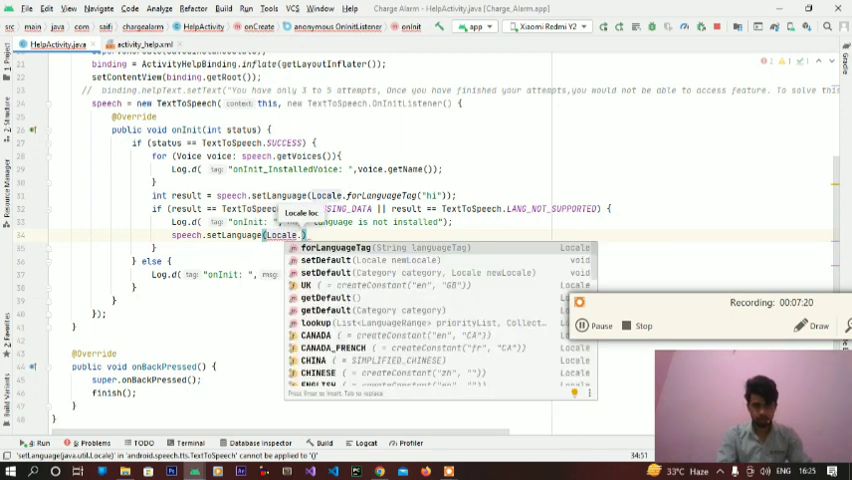
{"action": "left_click", "coordinate": [335, 247]}
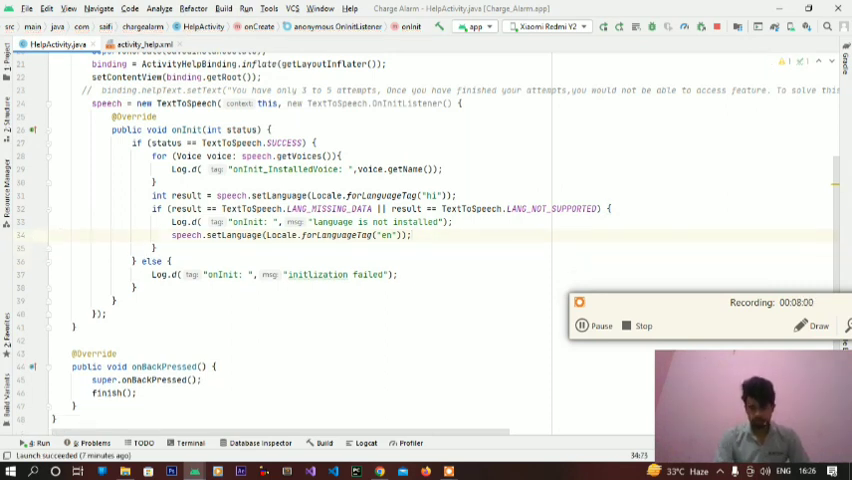
{"action": "type", "text": "else {"}
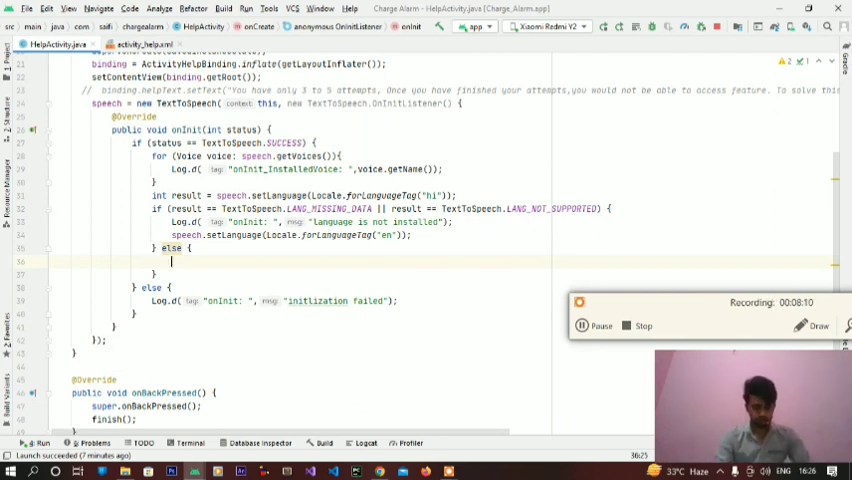
{"action": "type", "text": "speech.setLanguage("}
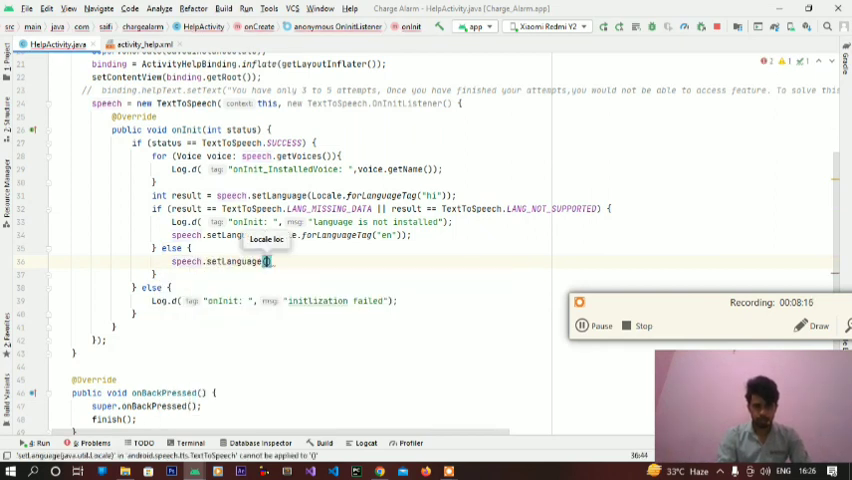
{"action": "type", "text": "getLocalClassName()"}
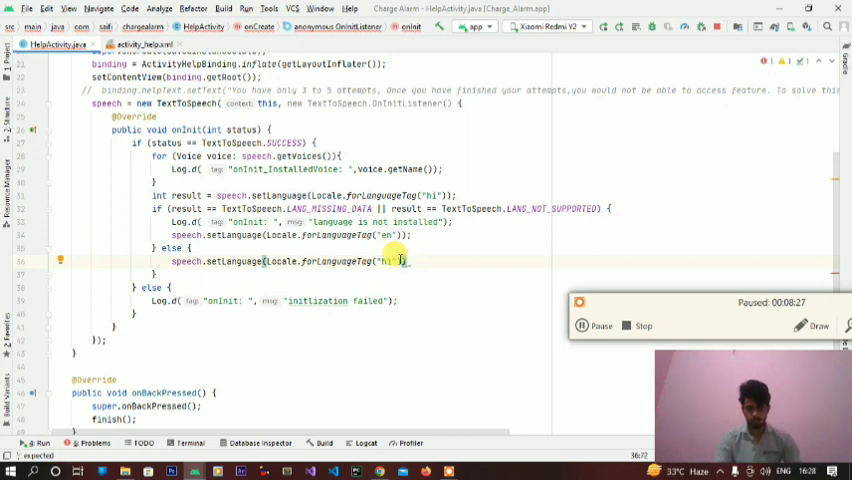
{"action": "left_click", "coordinate": [601, 325]}
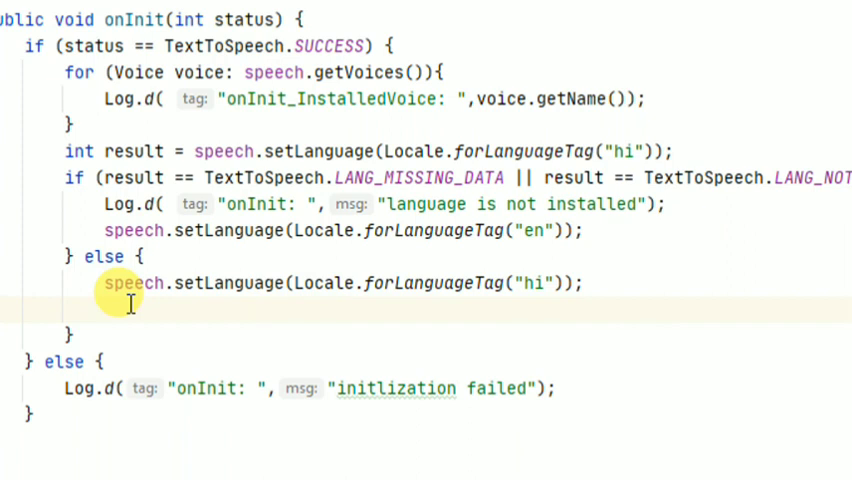
In the else branch, add speech.setVoice() and declare Voice voice = new Voice().
{"action": "scroll", "scroll_direction": "up", "scroll_amount": 3}
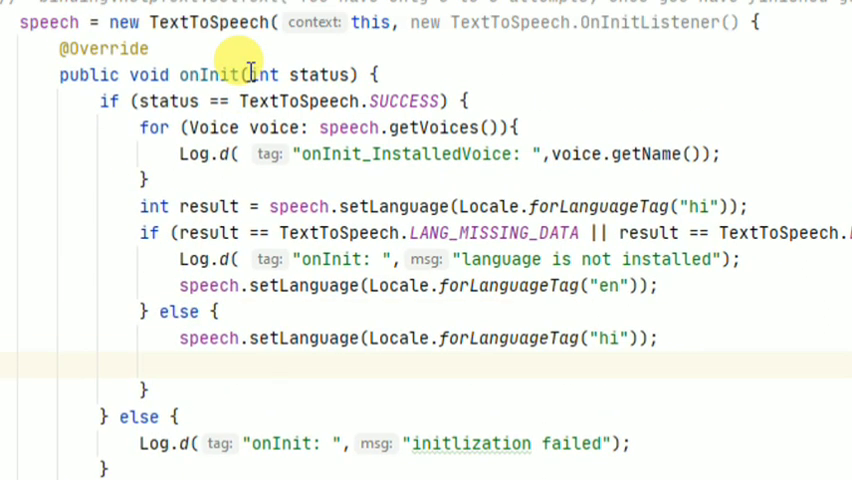
{"action": "mouse_move", "coordinate": [245, 443]}
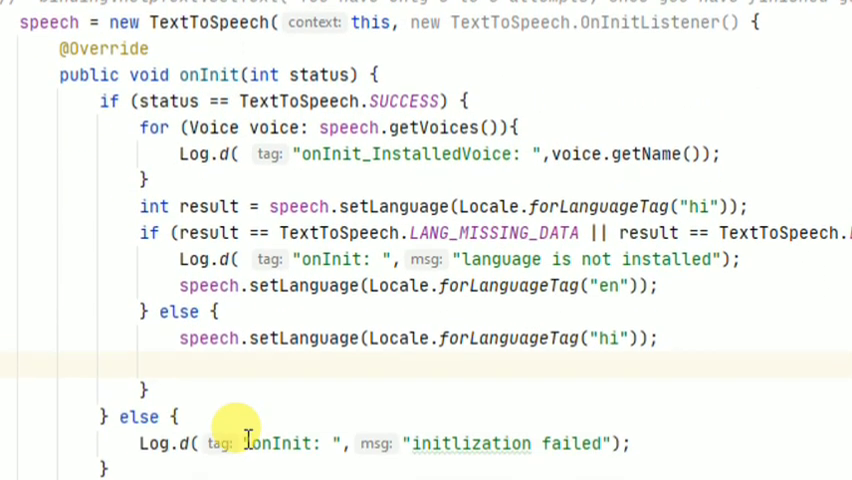
{"action": "scroll", "scroll_direction": "up", "scroll_amount": 3}
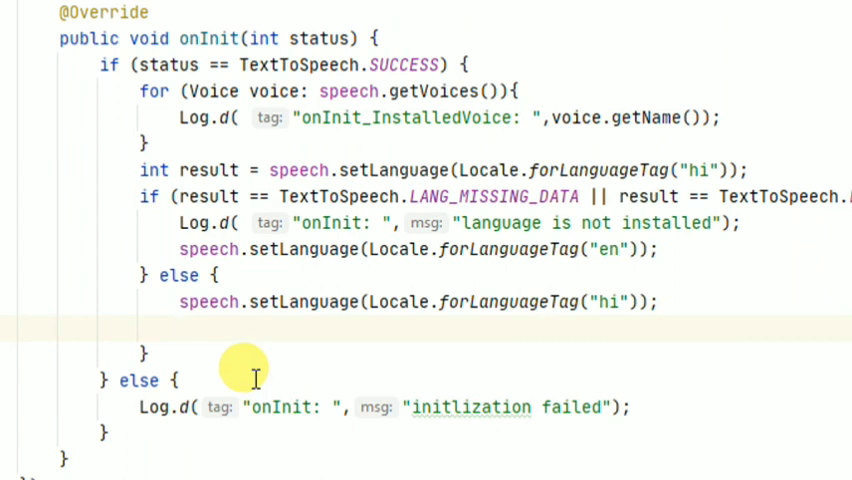
{"action": "type", "text": "speech."}
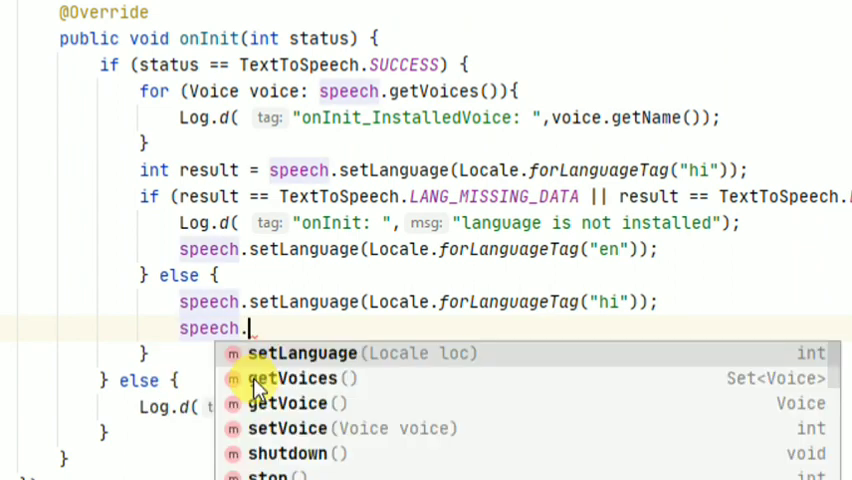
{"action": "type", "text": "setVoice("}
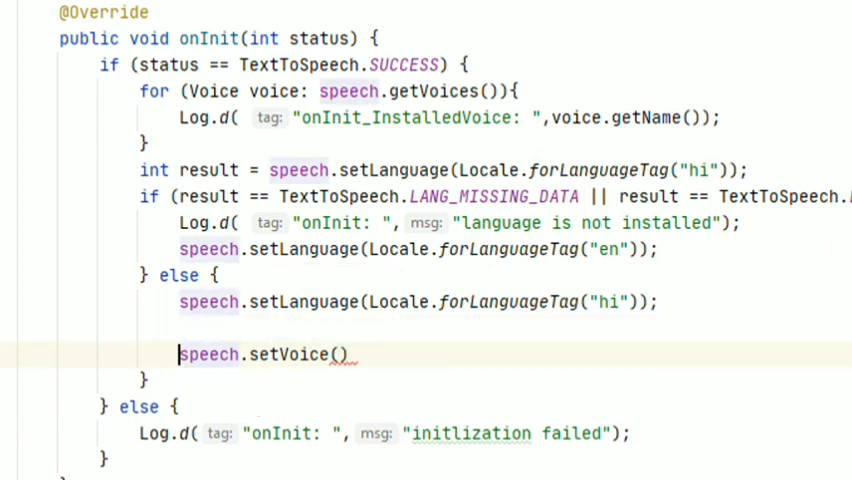
{"action": "type", "text": "Voice voice"}
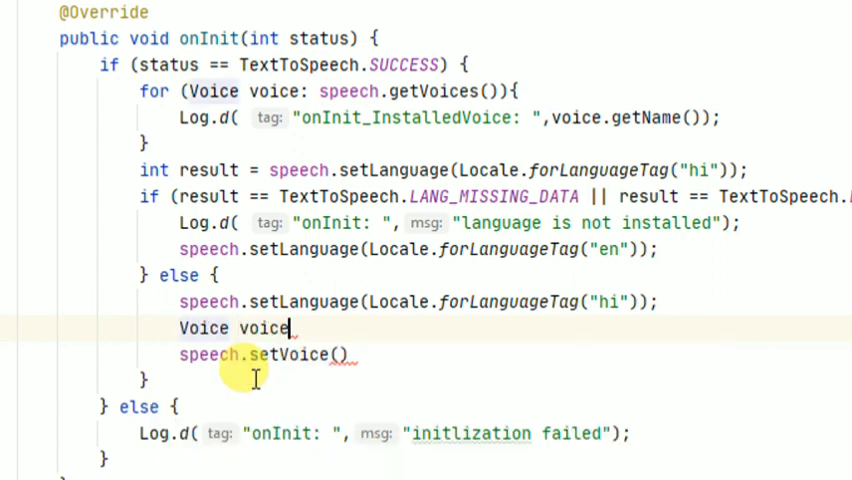
{"action": "type", "text": "="}
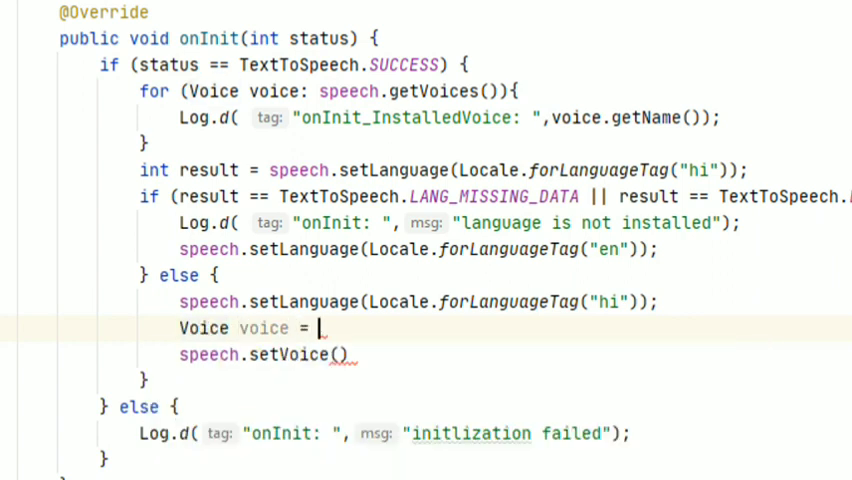
{"action": "type", "text": "new V"}
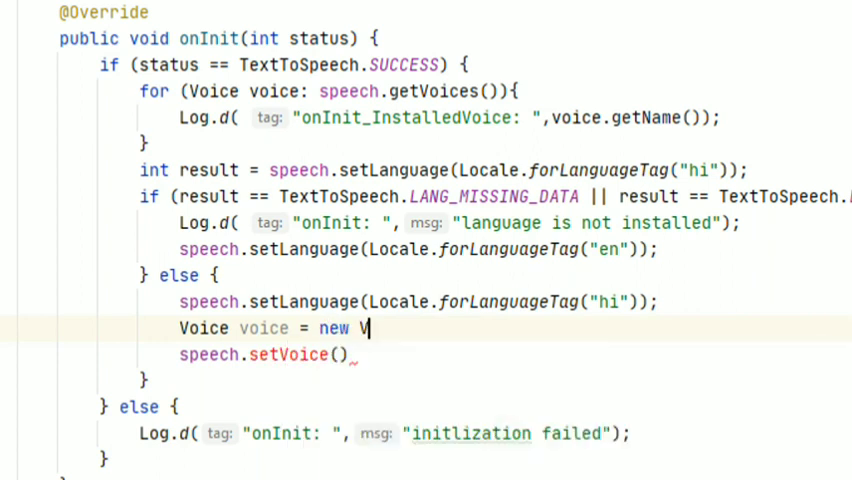
{"action": "type", "text": "oice()"}
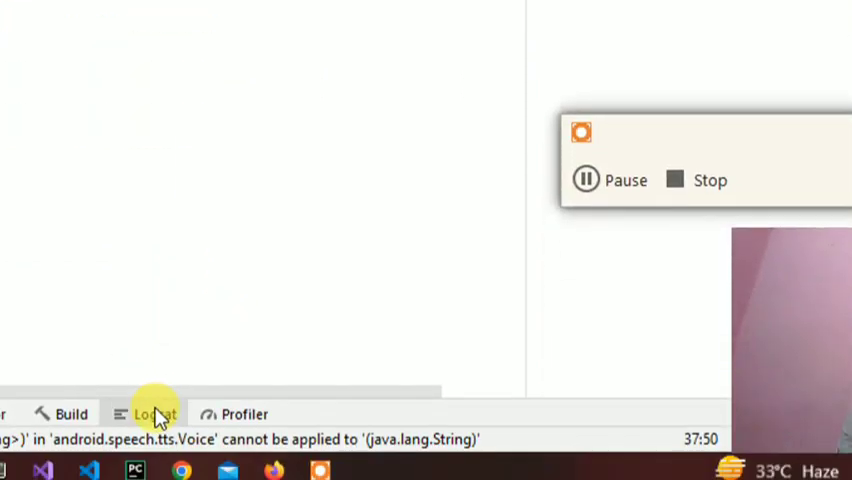
Copy the hi-in-x-hid-network voice name from Logcat's InstalledVoice entries.
{"action": "left_click", "coordinate": [154, 413]}
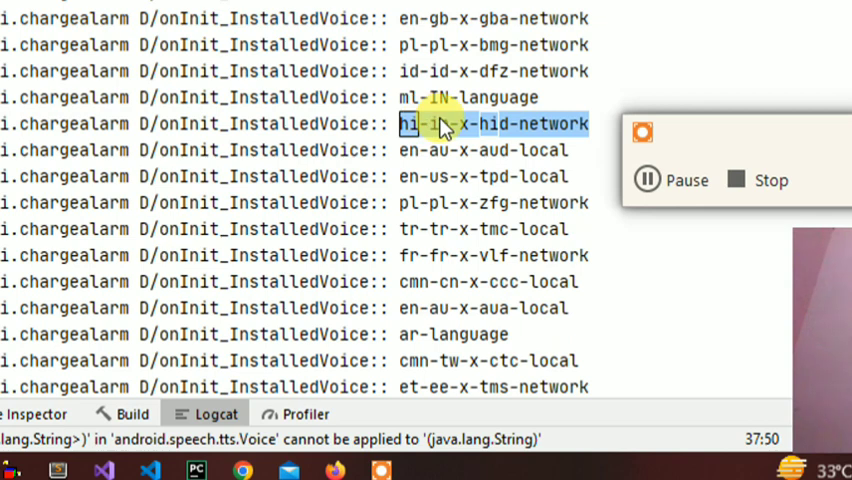
{"action": "right_click", "coordinate": [440, 123]}
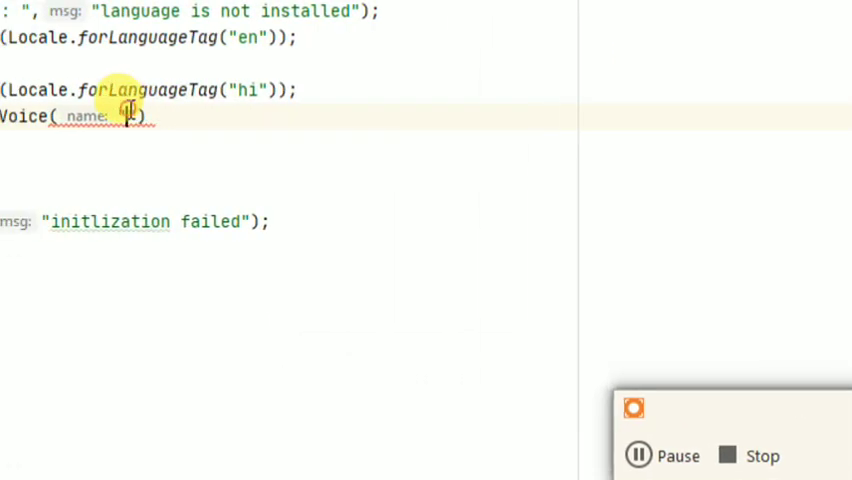
Build new Voice("hi-in-x-hid-network", new Locale("hi","IN"), 400, 200, false, ...) and pass it to setVoice.
{"action": "right_click", "coordinate": [127, 112]}
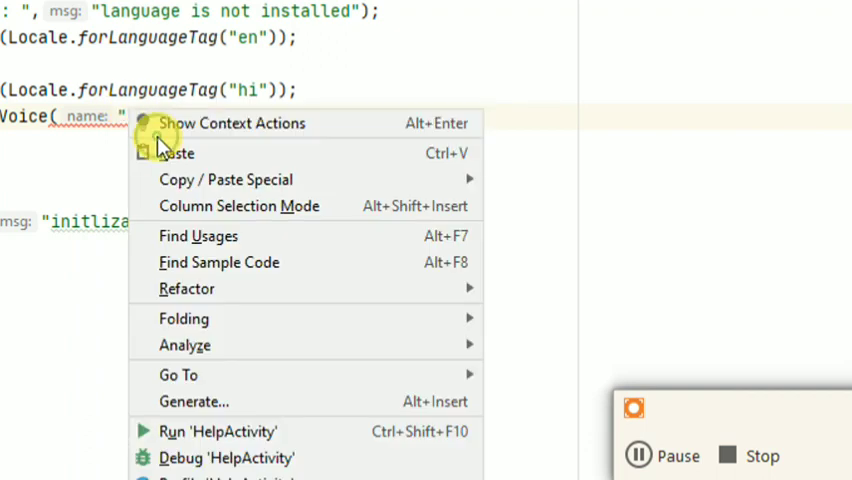
{"action": "left_click", "coordinate": [176, 153]}
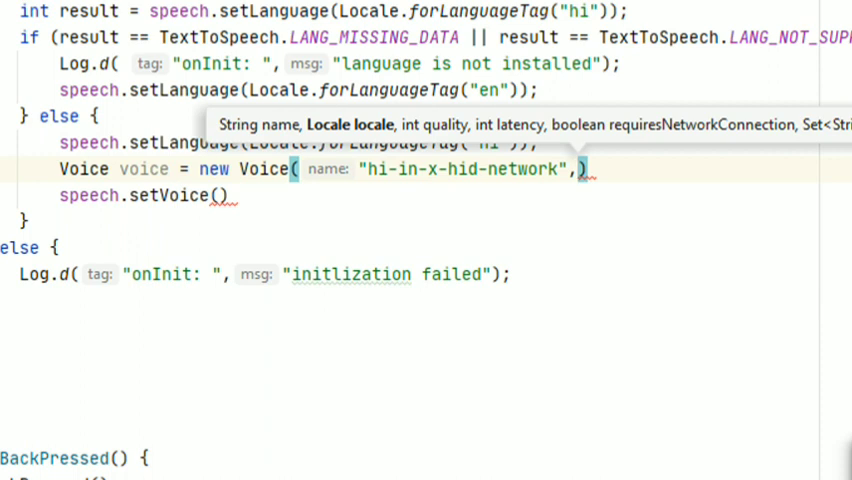
{"action": "key", "text": "Backspace"}
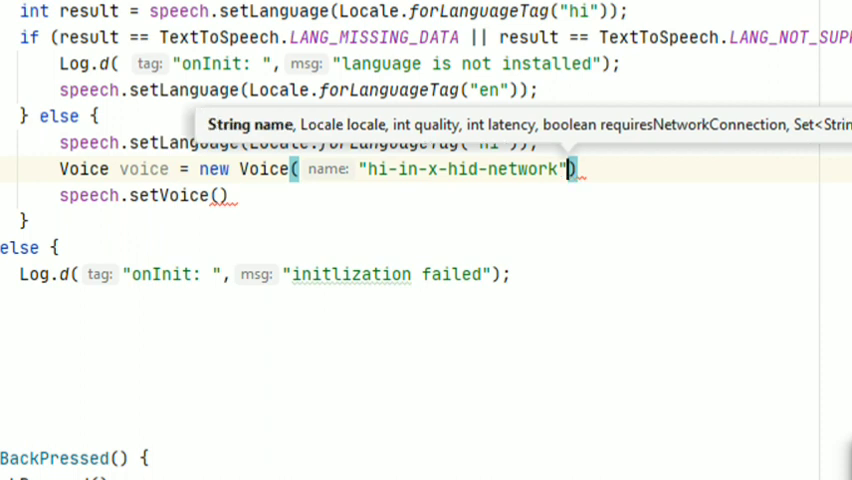
{"action": "type", "text": ","}
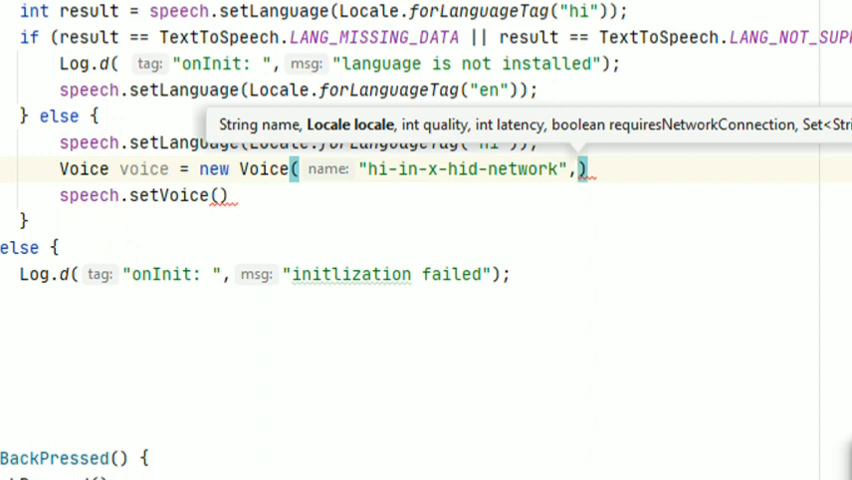
{"action": "type", "text": "new"}
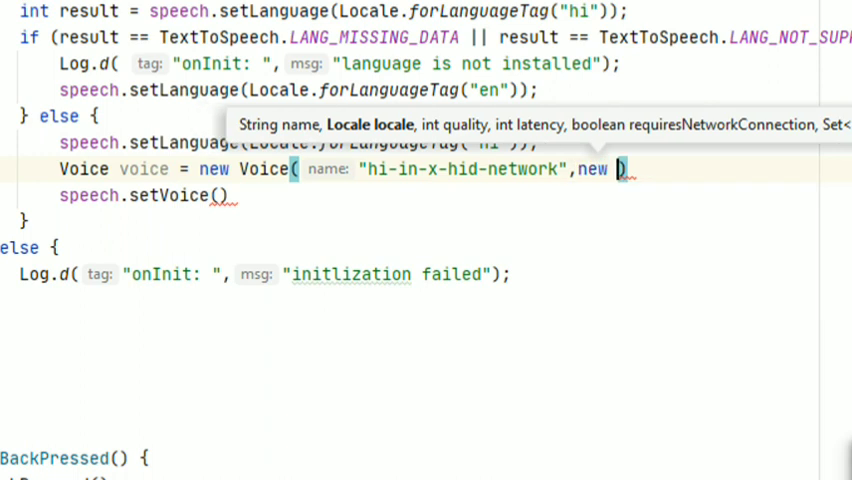
{"action": "type", "text": "L"}
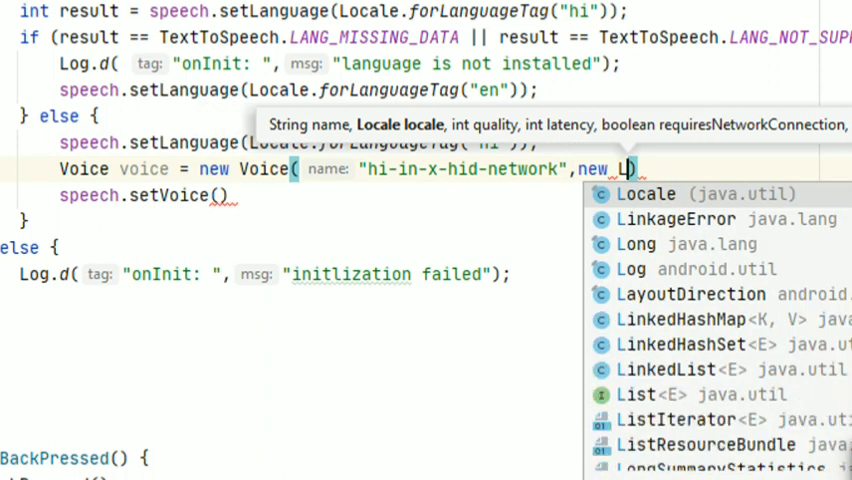
{"action": "left_click", "coordinate": [646, 193]}
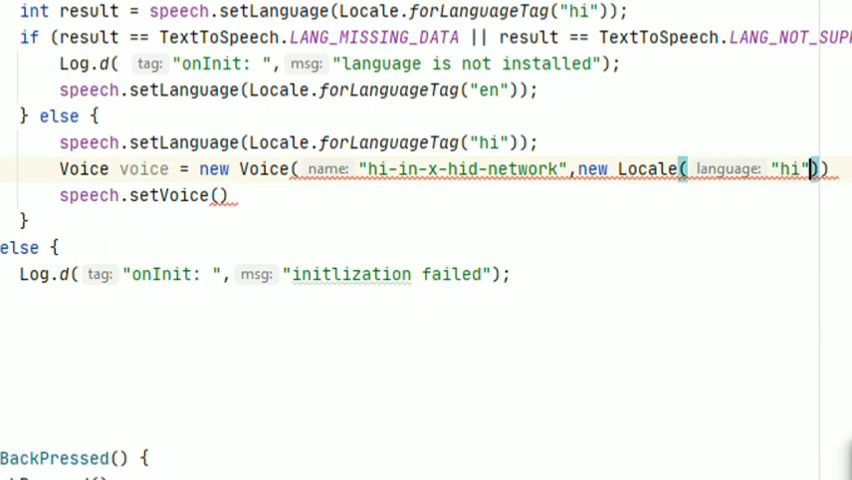
{"action": "type", "text": ","}
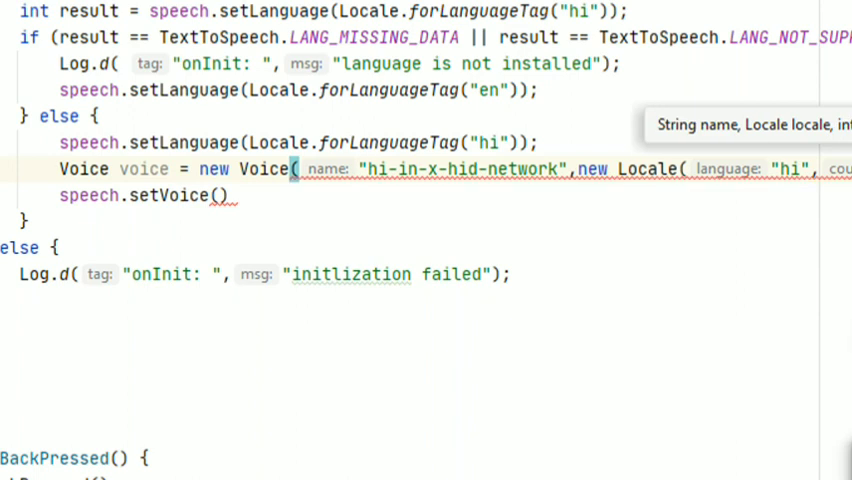
{"action": "scroll", "scroll_direction": "right", "scroll_amount": 3}
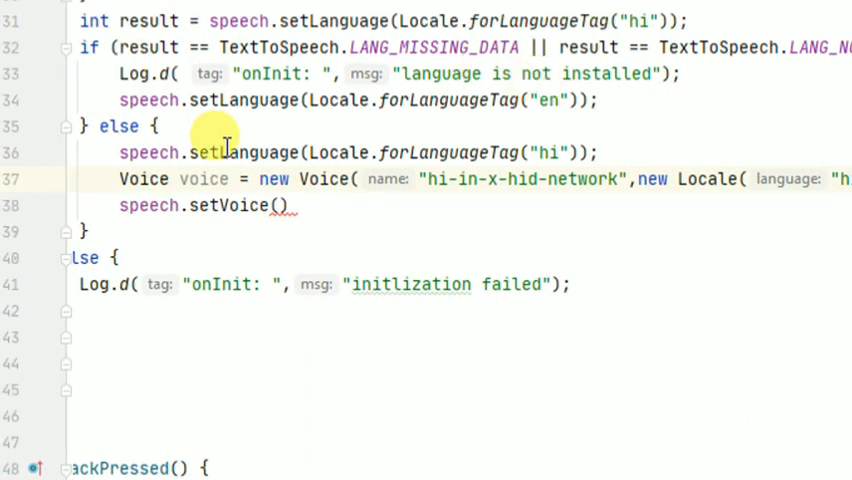
{"action": "mouse_move", "coordinate": [128, 197]}
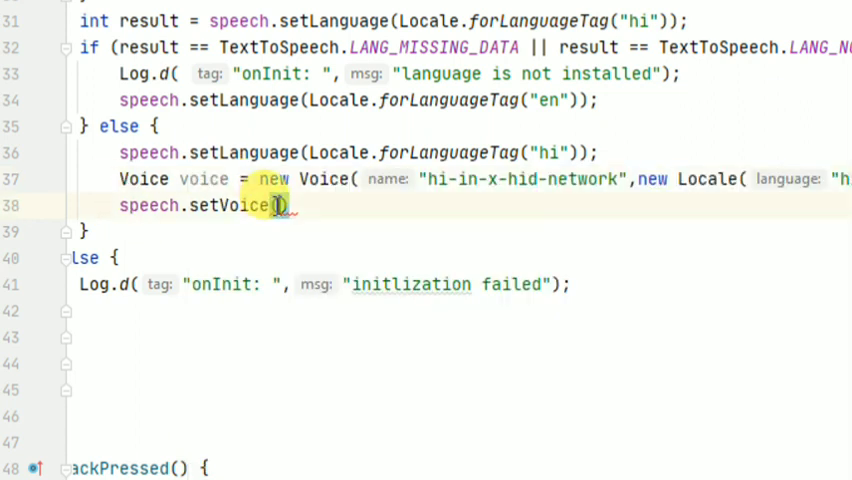
{"action": "type", "text": "voice"}
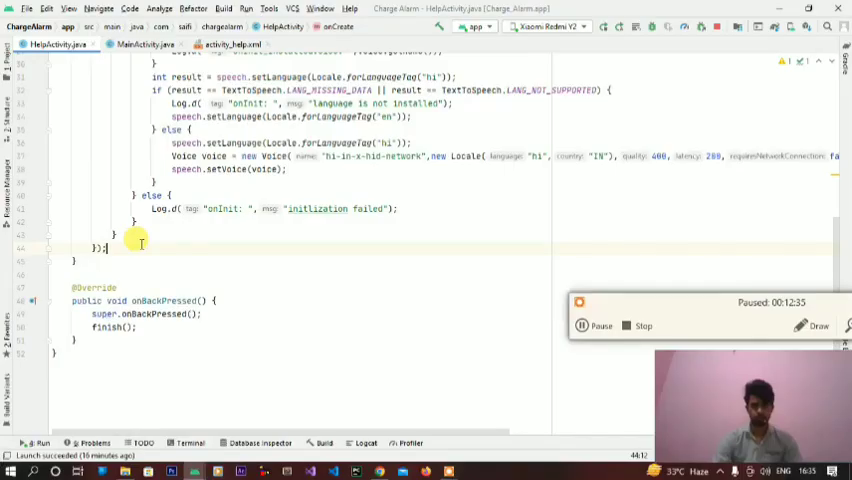
{"action": "left_click", "coordinate": [601, 325]}
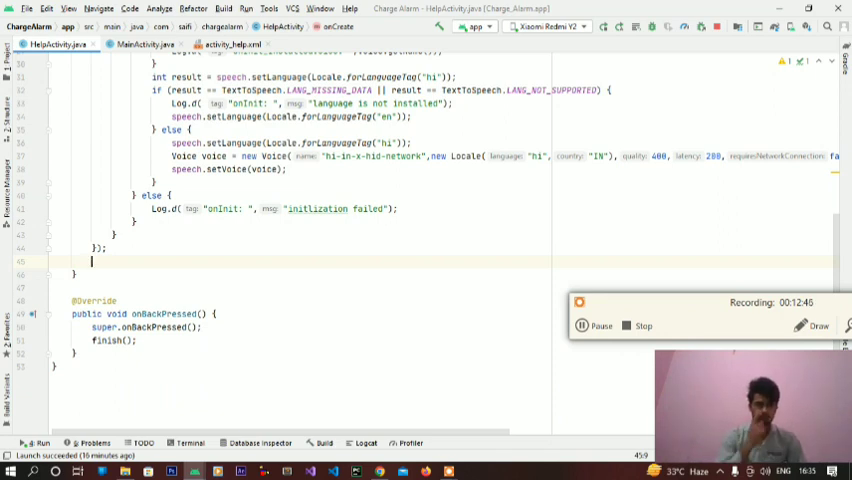
{"action": "mouse_move", "coordinate": [126, 155]}
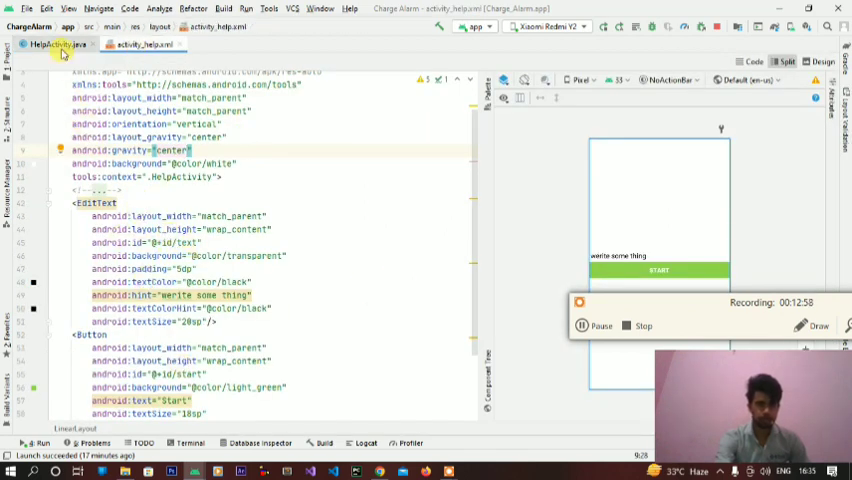
{"action": "left_click", "coordinate": [55, 44]}
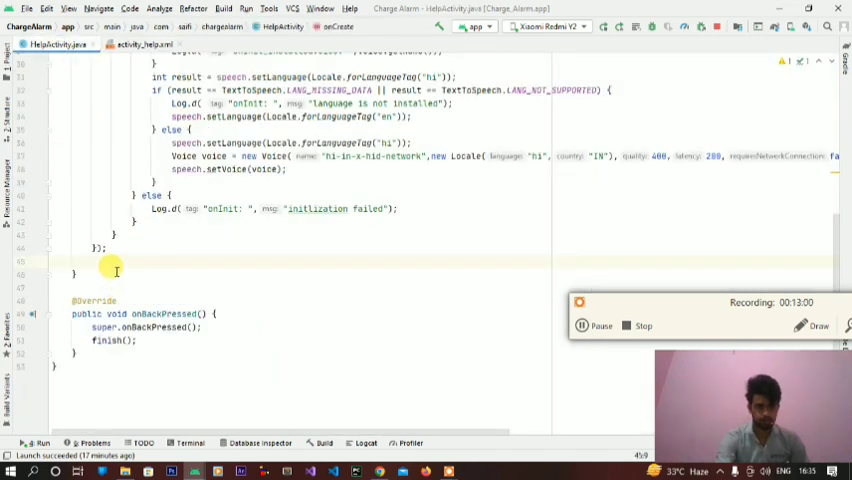
Add binding.start.setOnClickListener whose onClick reads the trimmed binding.text into message.
{"action": "type", "text": "binding"}
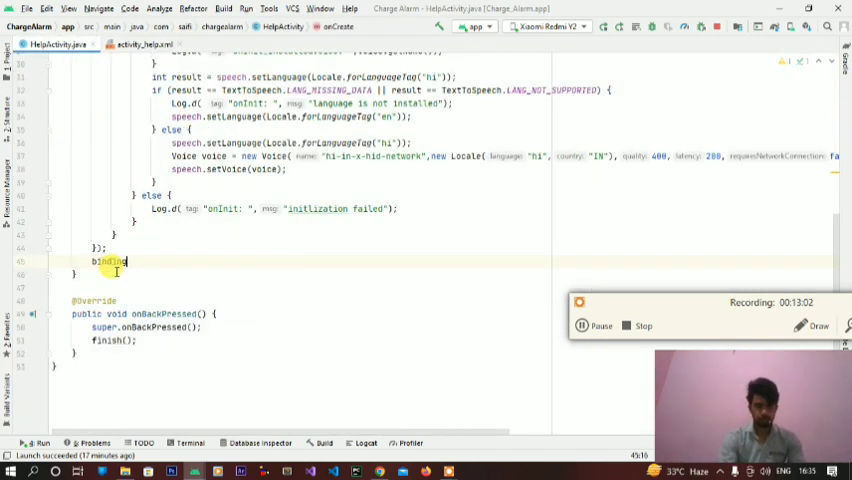
{"action": "type", "text": ".start.setOnClickListener();"}
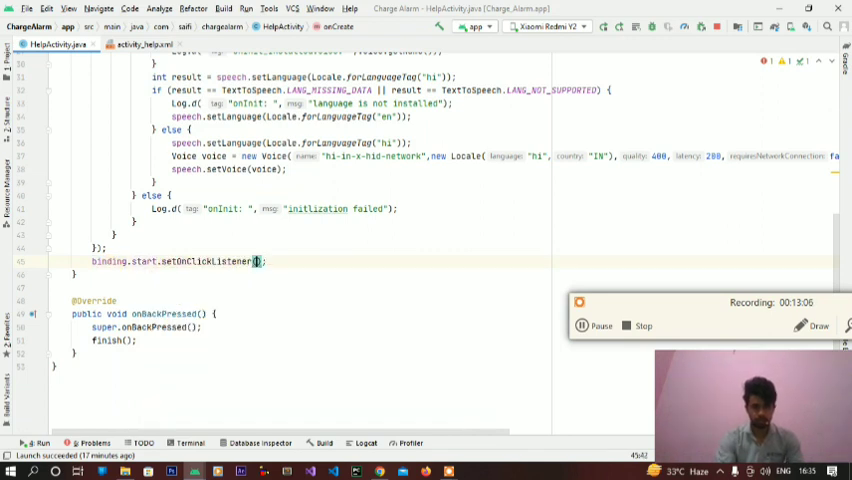
{"action": "type", "text": "new View.OnClickListener("}
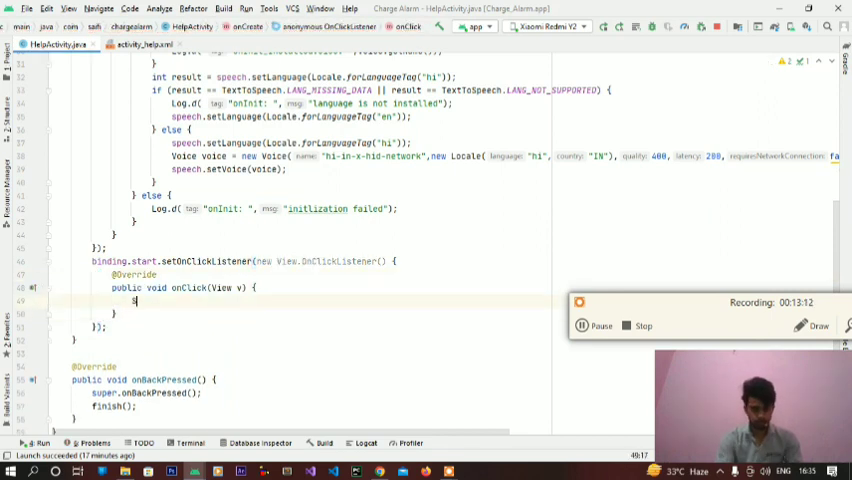
{"action": "type", "text": "string mesage = binding.text.getText().toString().trim();"}
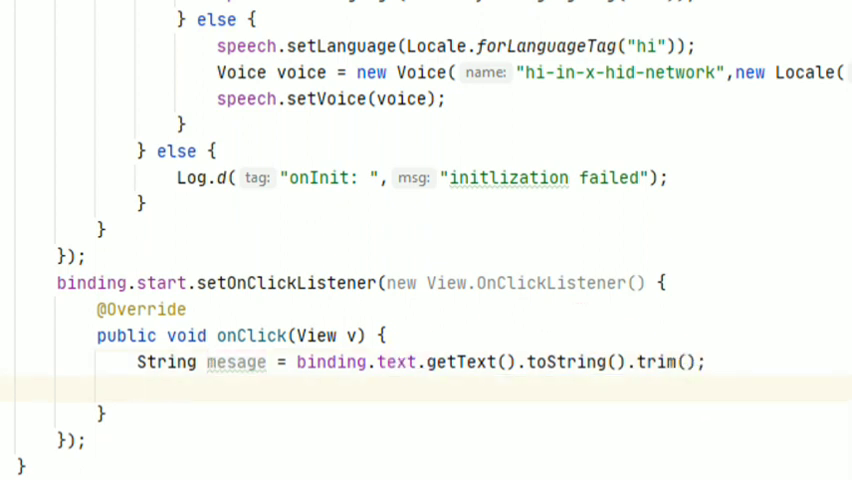
Call speakMesage(message) and generate an empty private void speakMesage(String message).
{"action": "type", "text": "speak"}
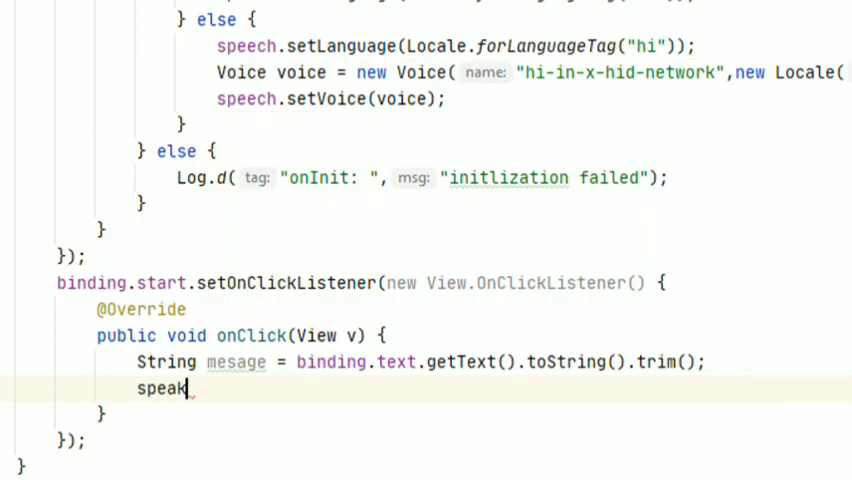
{"action": "type", "text": "Me"}
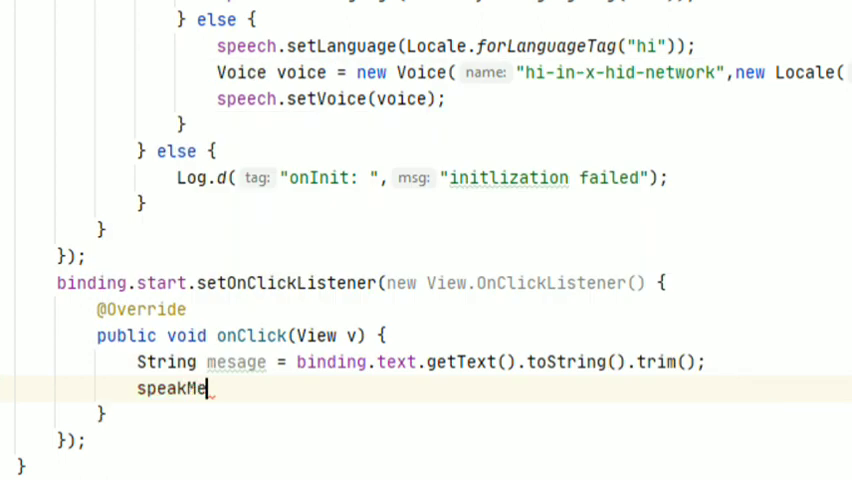
{"action": "type", "text": "aae"}
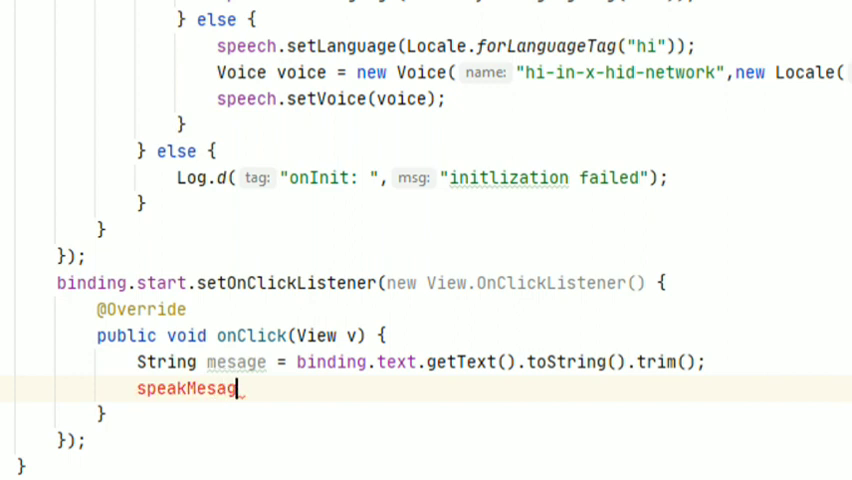
{"action": "type", "text": "e()"}
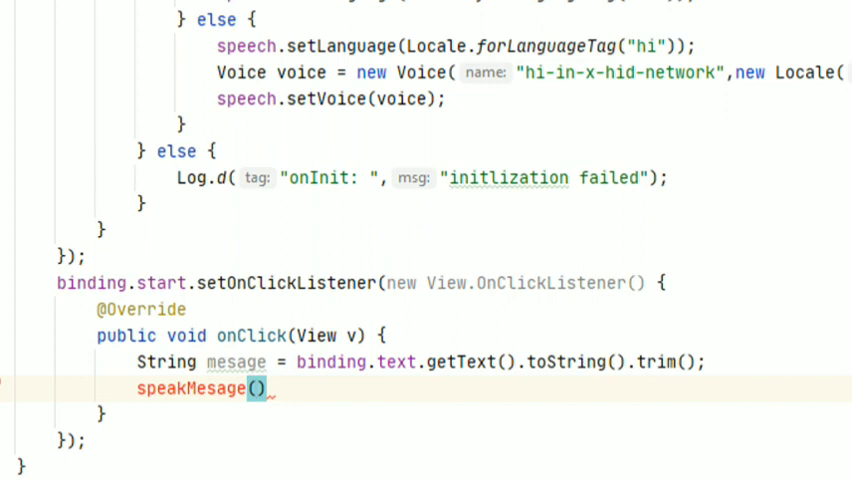
{"action": "type", "text": "mesage"}
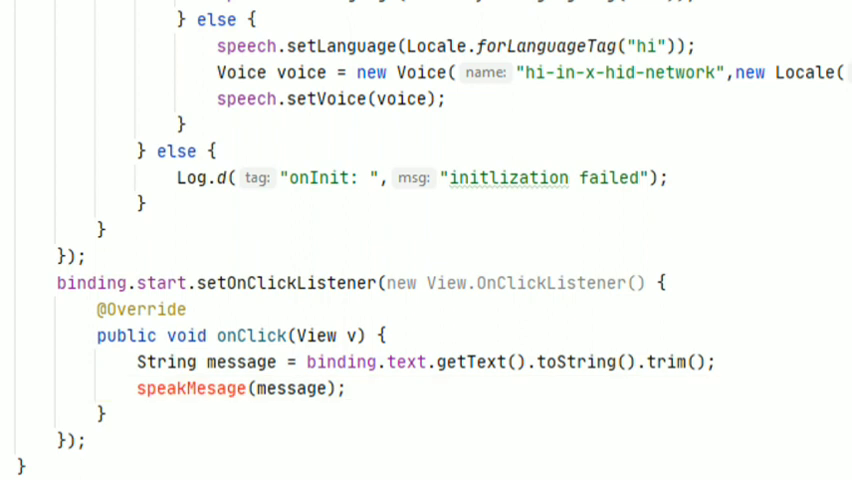
{"action": "scroll", "scroll_direction": "down", "scroll_amount": 3}
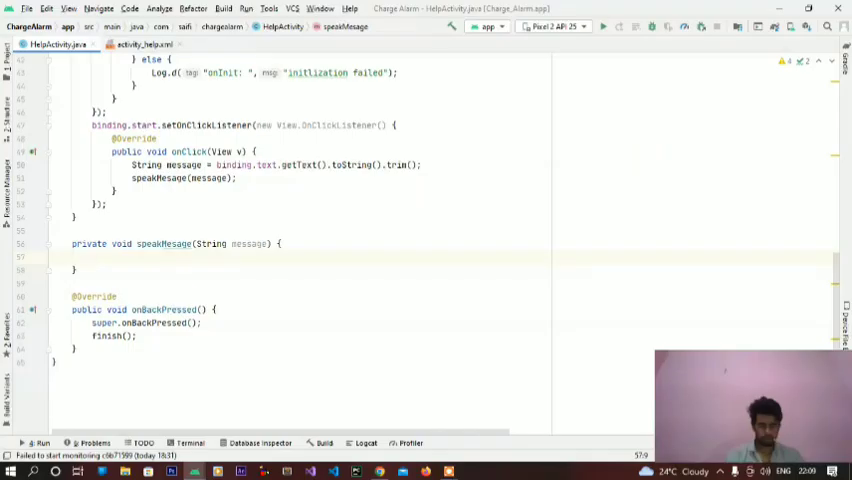
Inside speakMesage, add if (Build.VERSION.SDK_INT >= Build.VERSION_CODES.LOLLIPOP).
{"action": "type", "text": "if (B"}
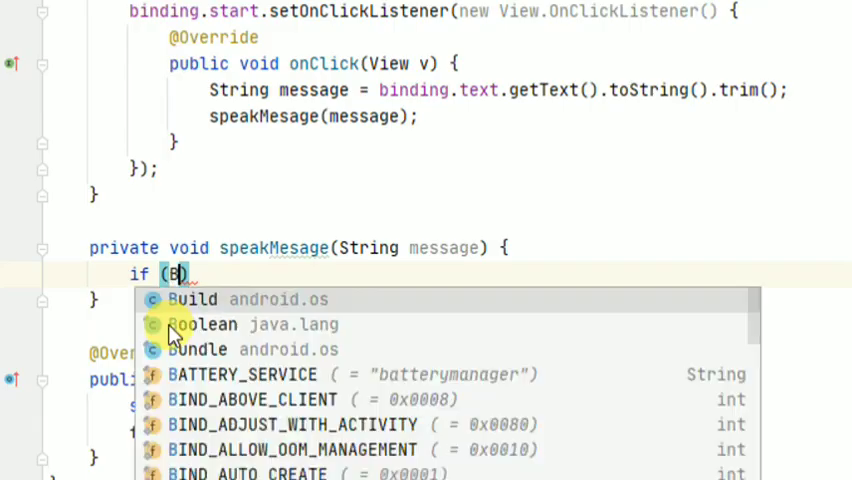
{"action": "left_click", "coordinate": [192, 299]}
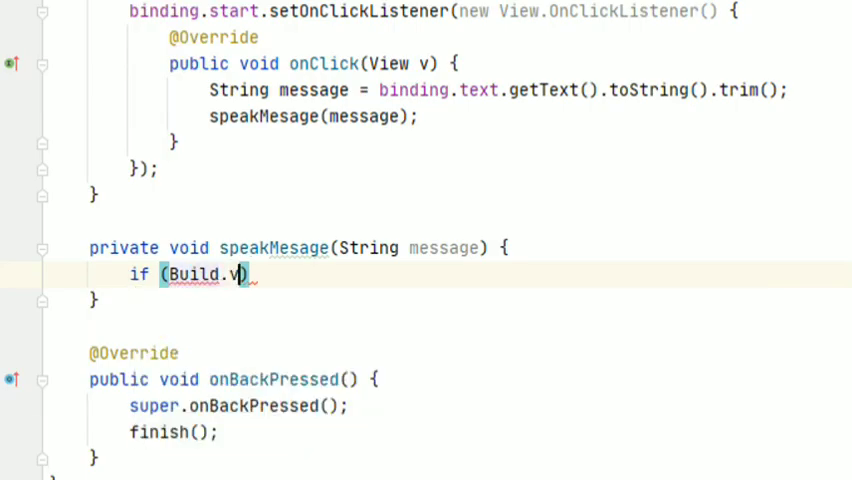
{"action": "type", "text": ".."}
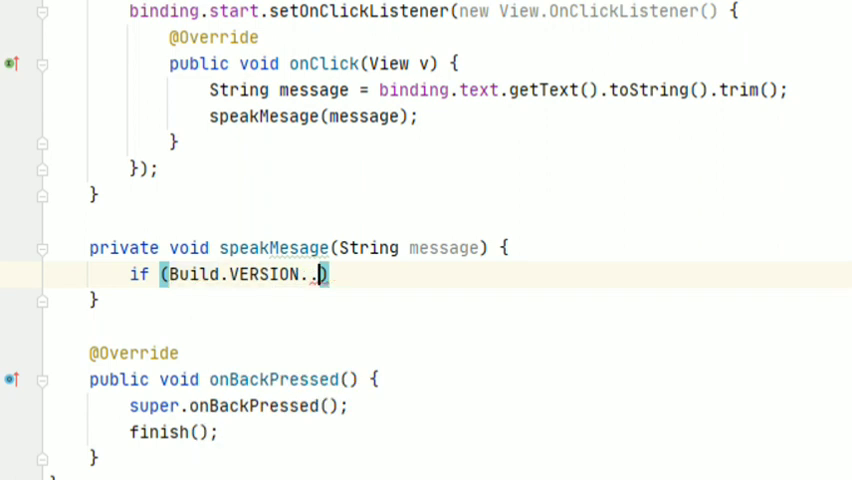
{"action": "type", "text": "s"}
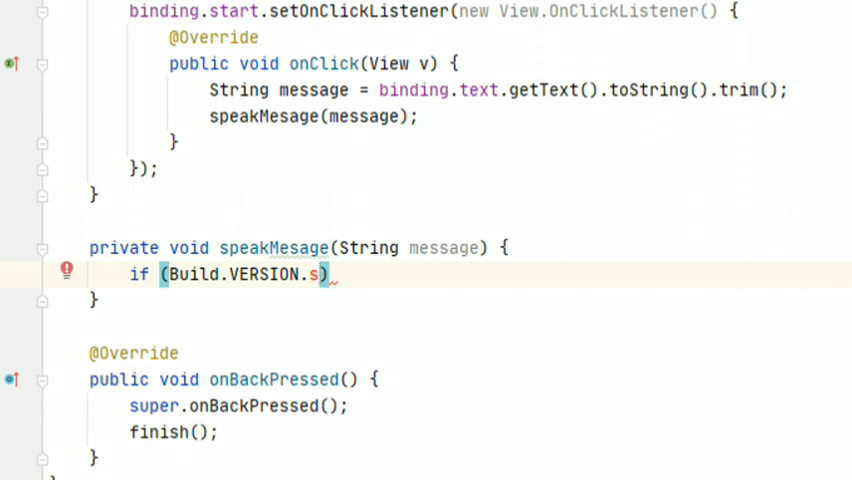
{"action": "type", "text": "DK_INT"}
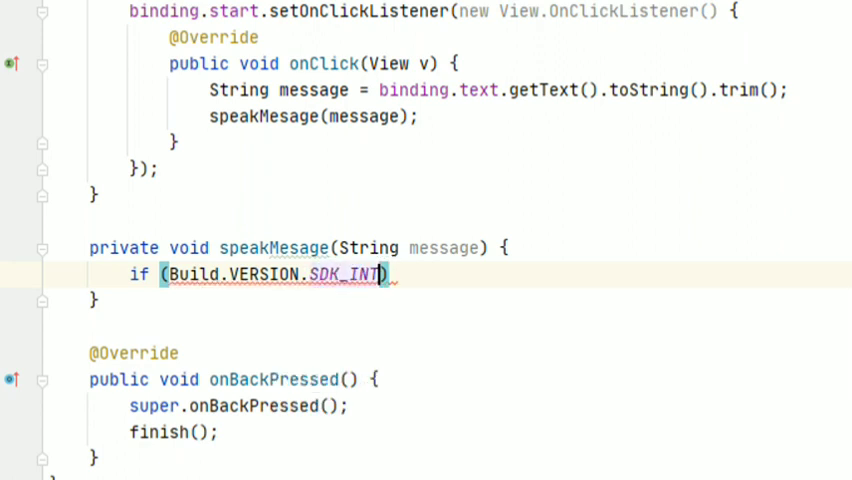
{"action": "type", "text": ">=B"}
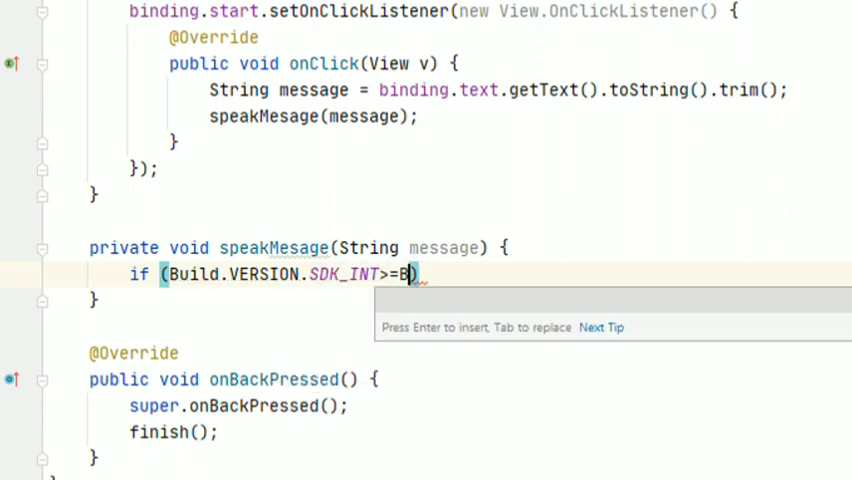
{"action": "type", "text": "uild."}
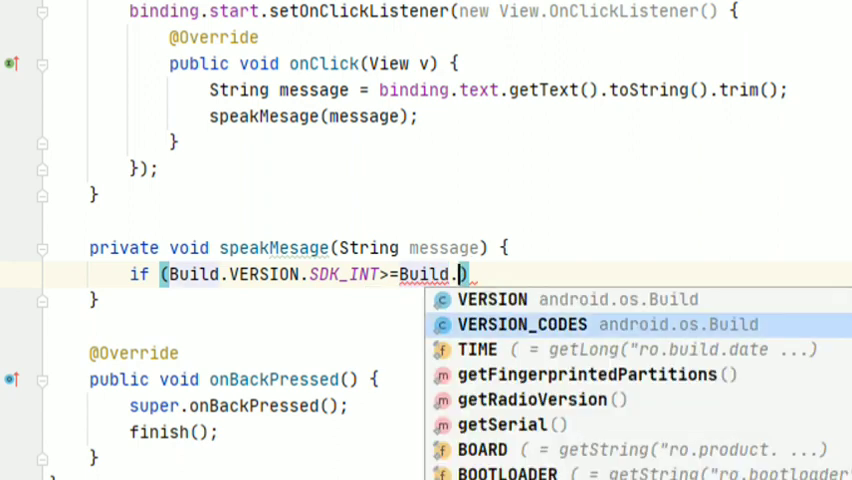
{"action": "left_click", "coordinate": [522, 324]}
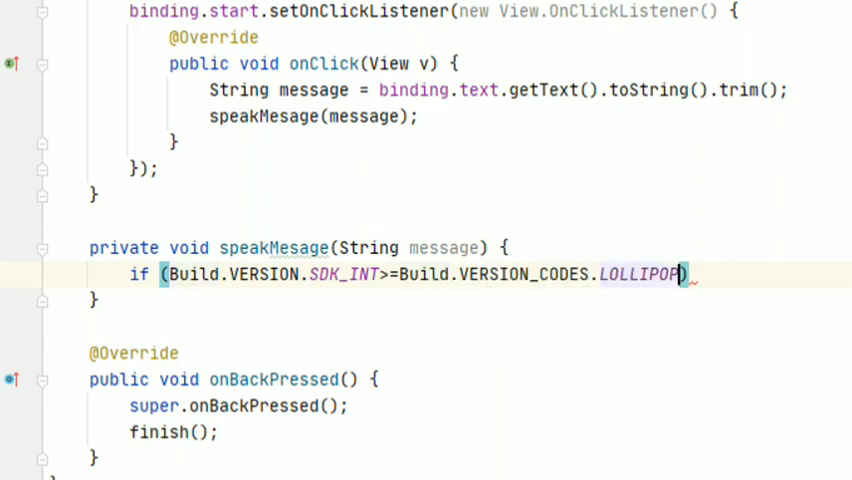
In that block, call speech.speak(message, TextToSpeech.QUEUE_FLUSH, null, null).
{"action": "type", "text": "spe"}
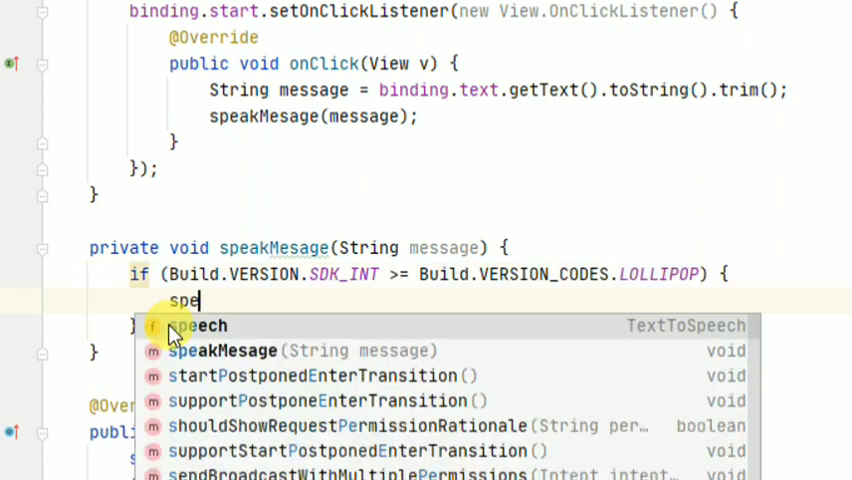
{"action": "left_click", "coordinate": [205, 325]}
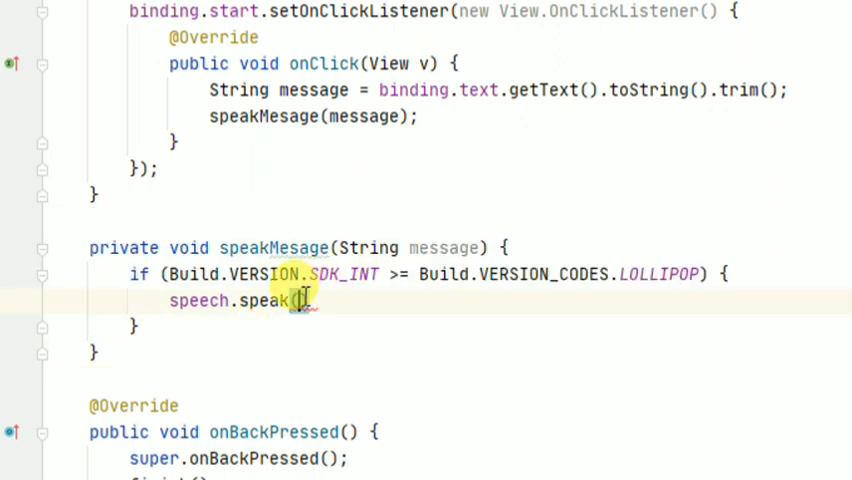
{"action": "type", "text": "message"}
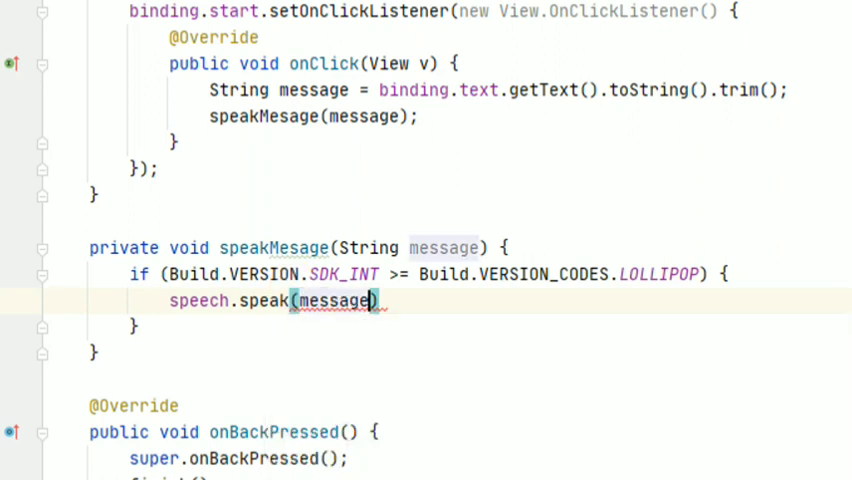
{"action": "type", "text": ","}
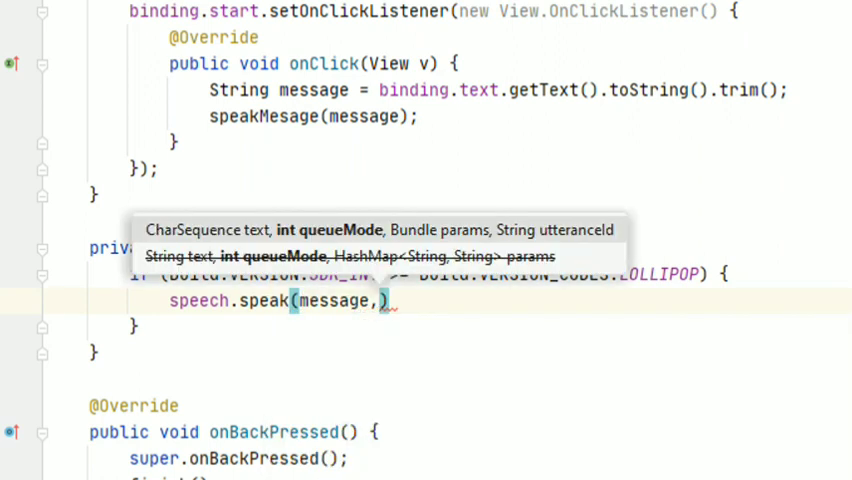
{"action": "type", "text": "TextToSpeech.QUEUE_FLUSH,"}
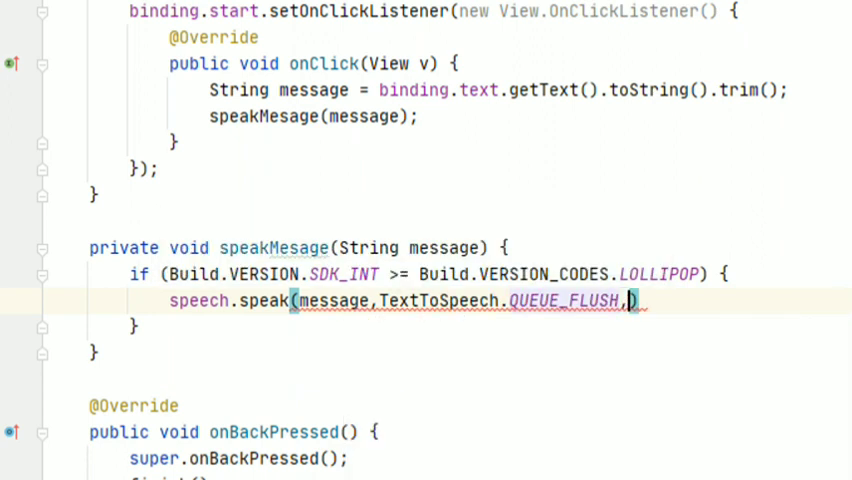
{"action": "type", "text": "null"}
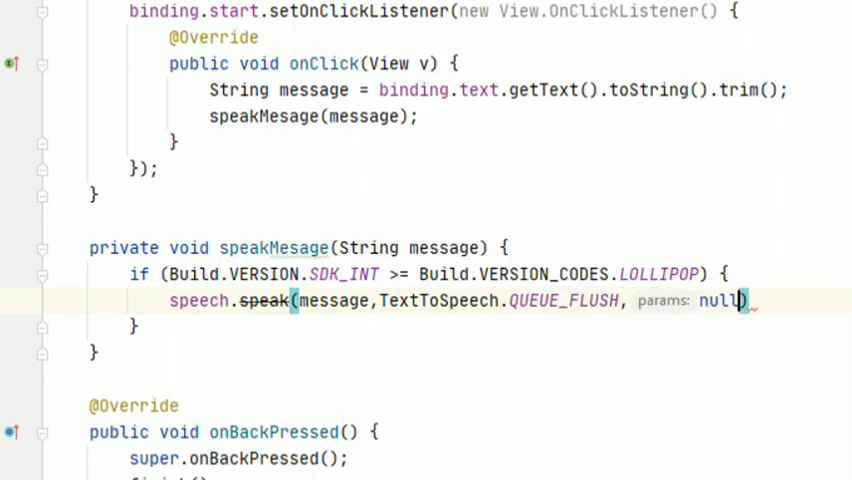
{"action": "type", "text": ",null"}
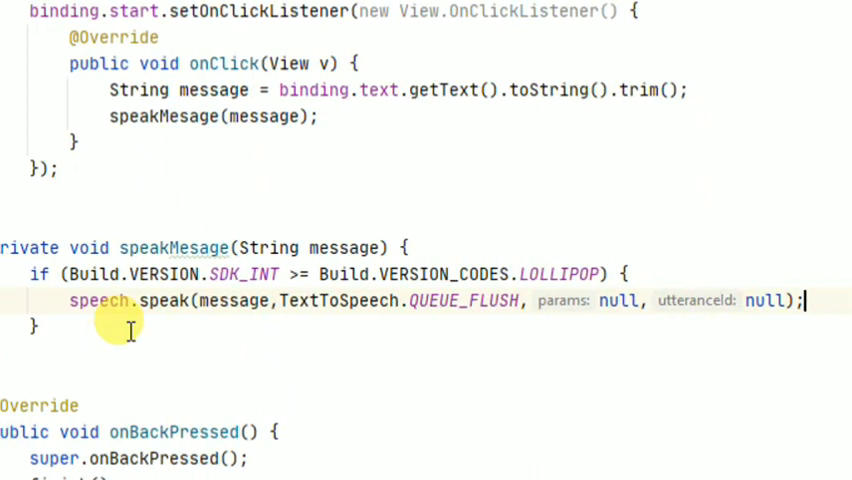
Add an else branch calling speech.speak(message, TextToSpeech.QUEUE_FLUSH, null) after the version check.
{"action": "type", "text": "else {"}
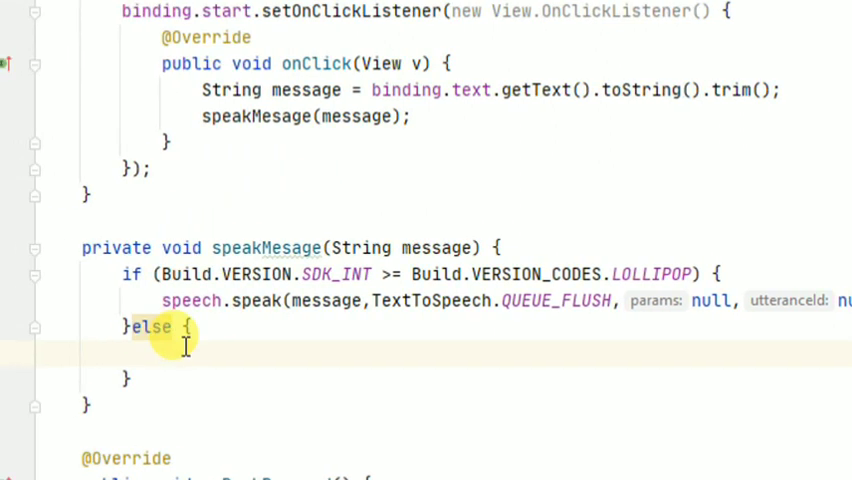
{"action": "type", "text": "speech.speak(me"}
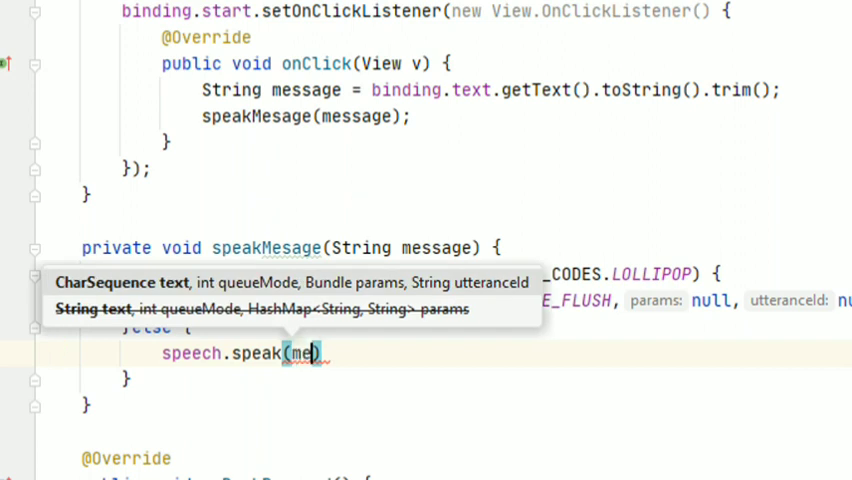
{"action": "type", "text": "ssage,"}
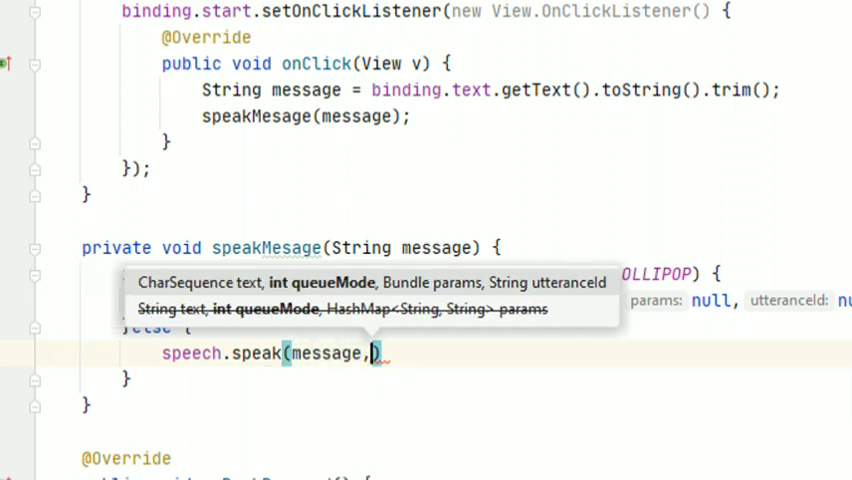
{"action": "type", "text": "TextToSpeech.QUEUE_FLUSH, null"}
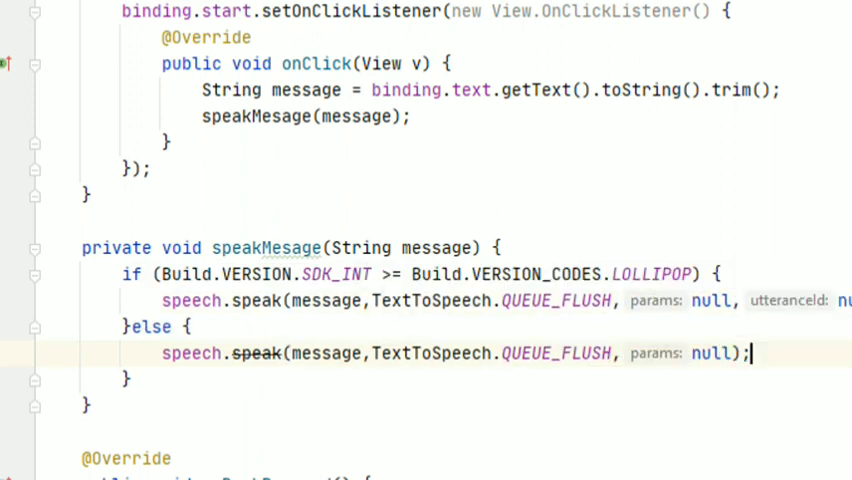
{"action": "scroll", "scroll_direction": "down", "scroll_amount": 3}
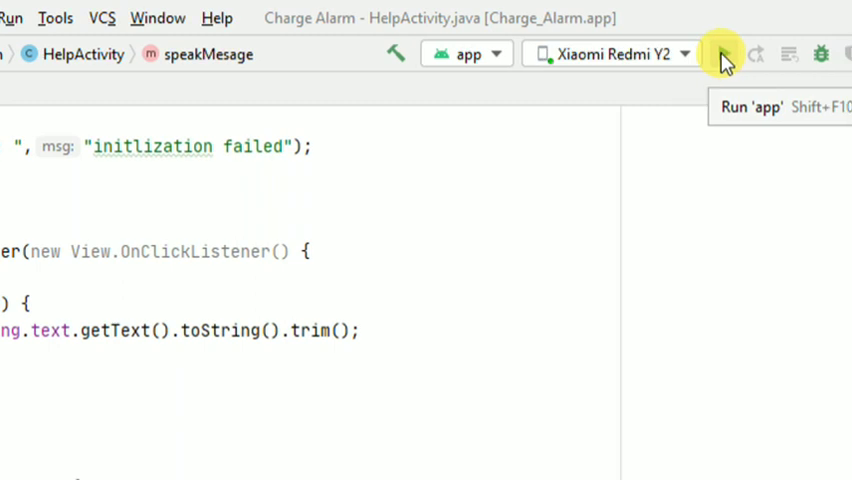
{"action": "mouse_move", "coordinate": [722, 54]}
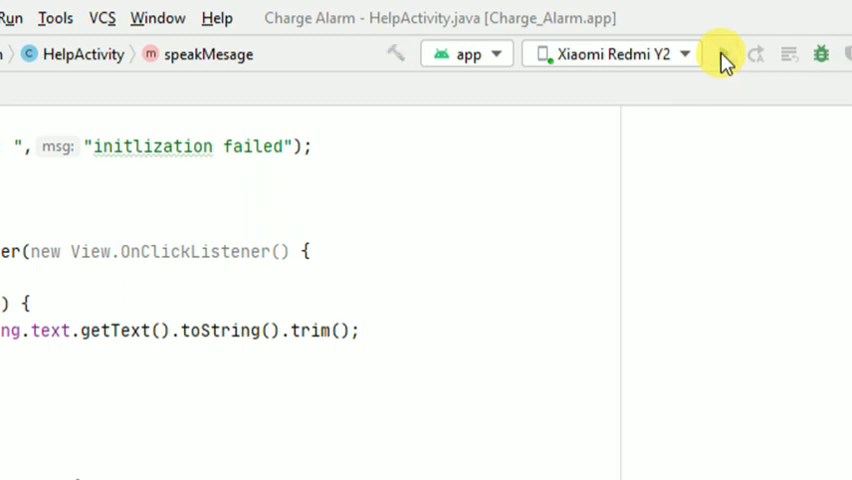
Run the app on the Xiaomi Redmi Y2.
{"action": "left_click", "coordinate": [716, 54]}
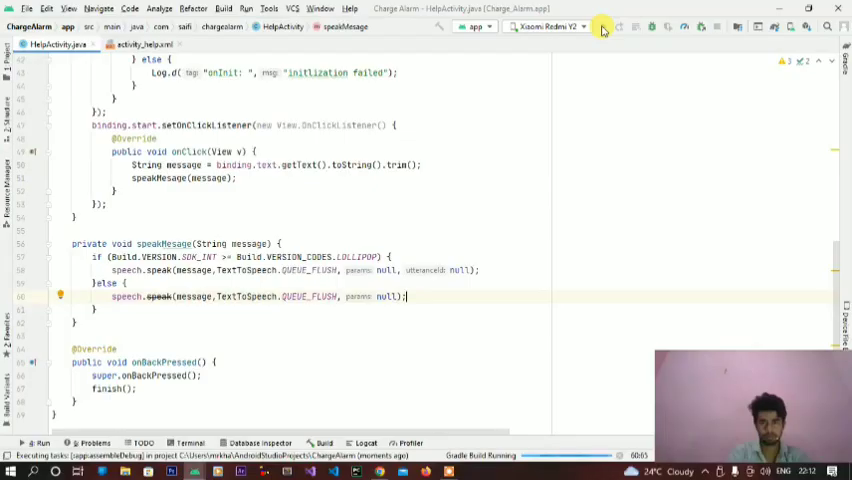
{"action": "mouse_move", "coordinate": [408, 393]}
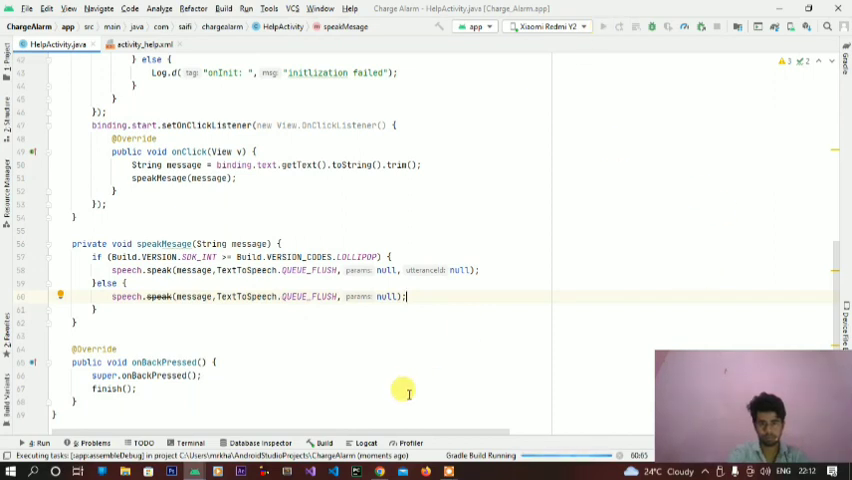
{"action": "mouse_move", "coordinate": [538, 103]}
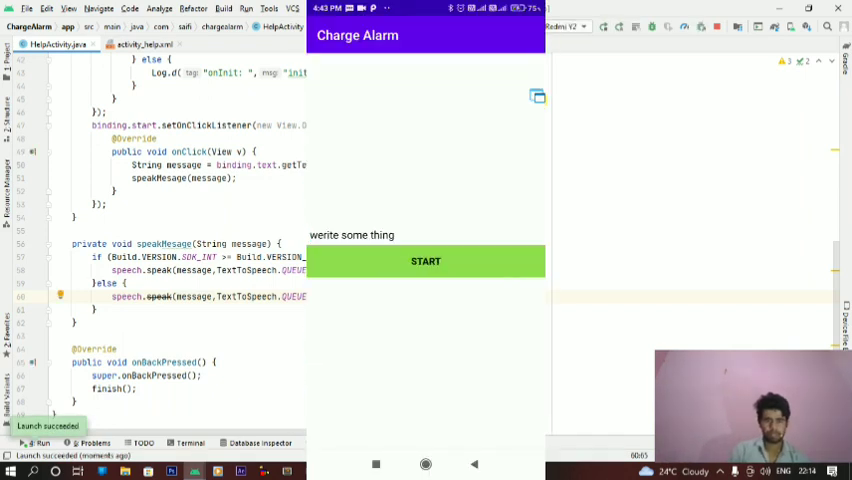
Type 'hello' and the Hindi opening words into the Charge Alarm text box.
{"action": "left_click", "coordinate": [351, 234]}
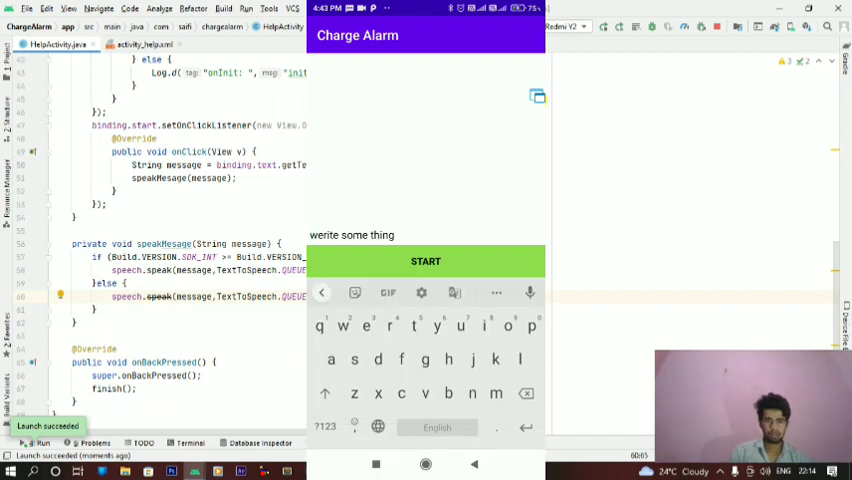
{"action": "type", "text": "he"}
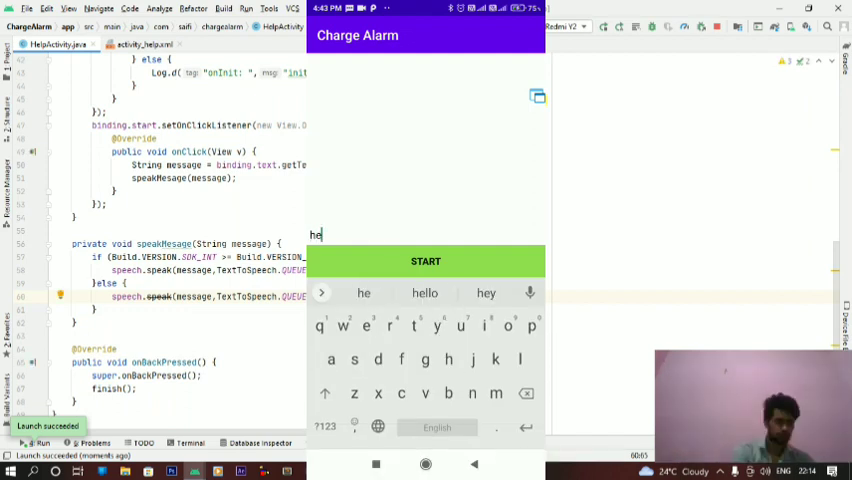
{"action": "left_click", "coordinate": [424, 292]}
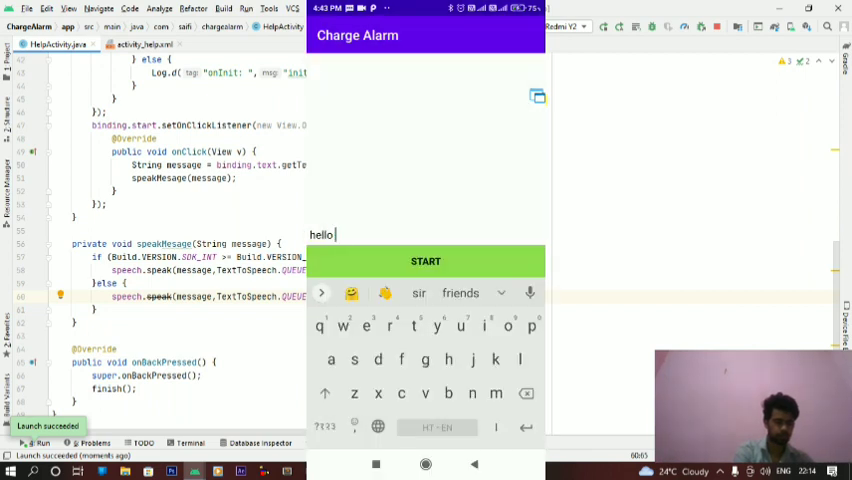
{"action": "type", "text": "Aap"}
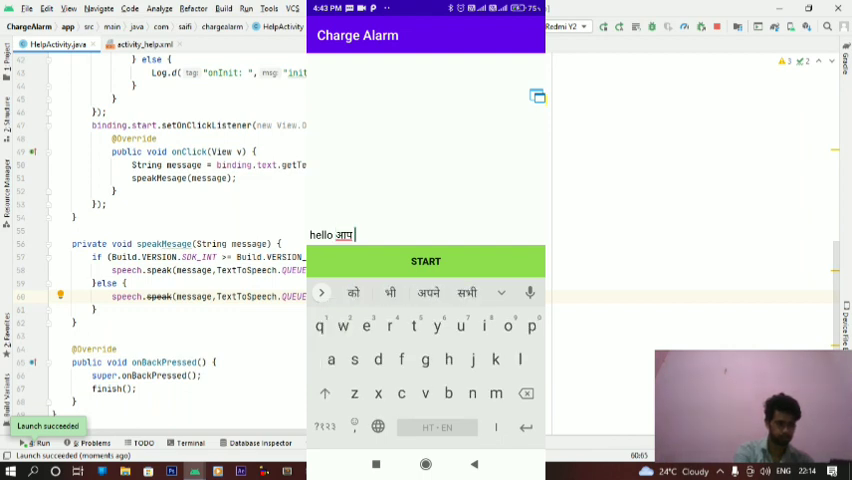
{"action": "type", "text": "देख rah"}
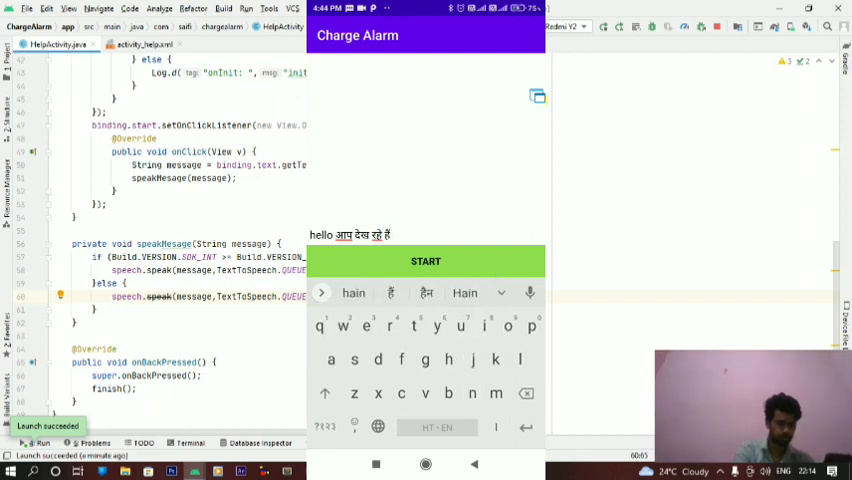
{"action": "left_click", "coordinate": [518, 358]}
{"action": "type", "text": " Loiya"}
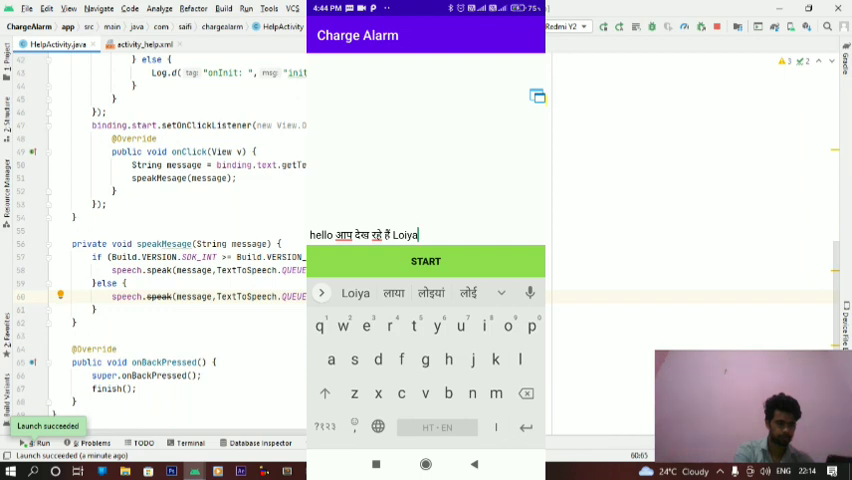
Finish the message with more Hindi words and 'subscribe my channel'.
{"action": "type", "text": "w"}
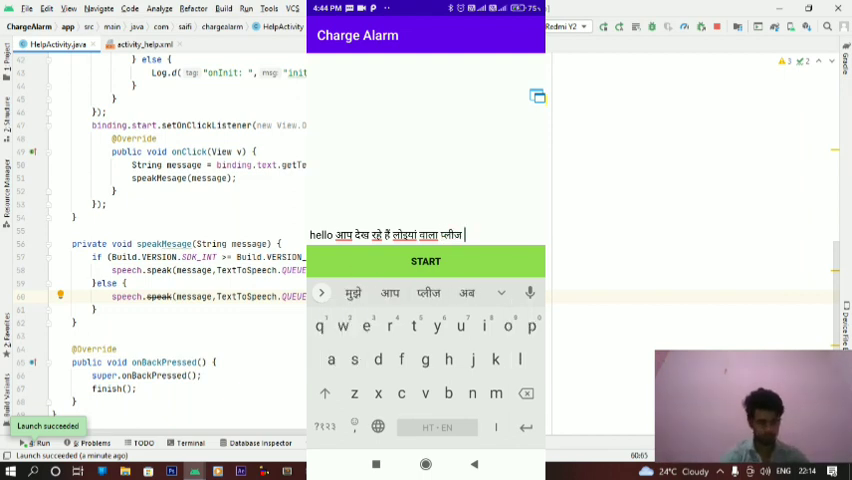
{"action": "type", "text": "सर"}
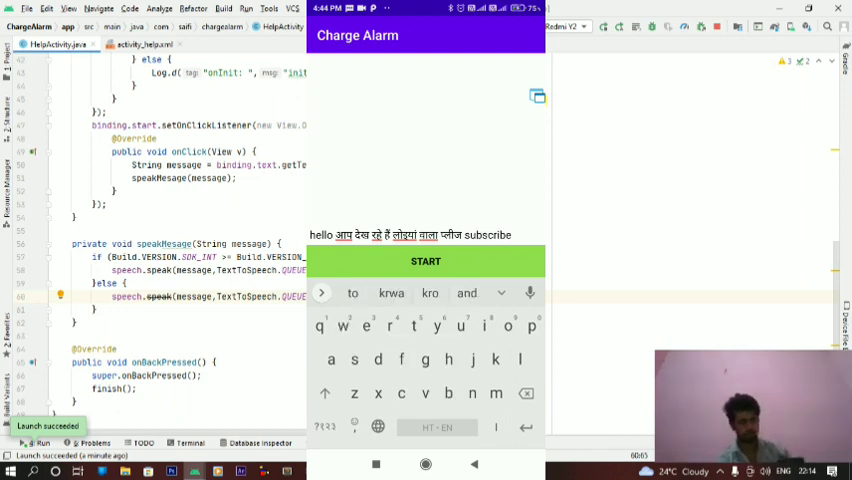
{"action": "type", "text": "my"}
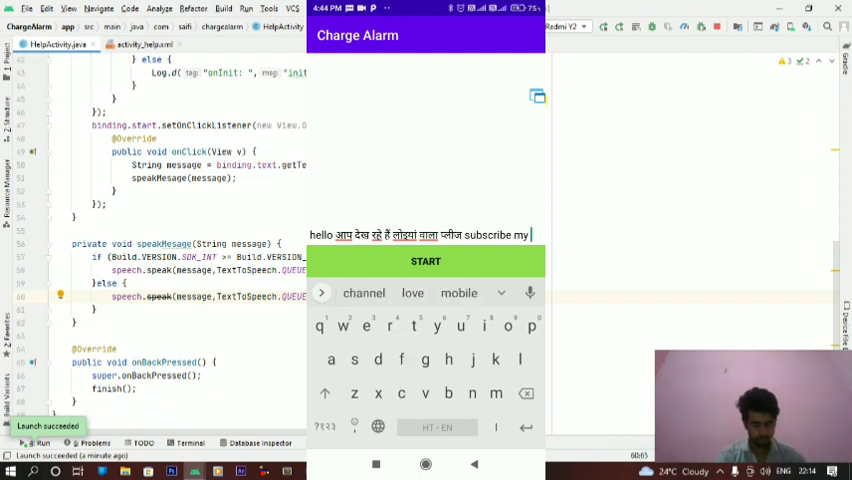
{"action": "type", "text": "channel"}
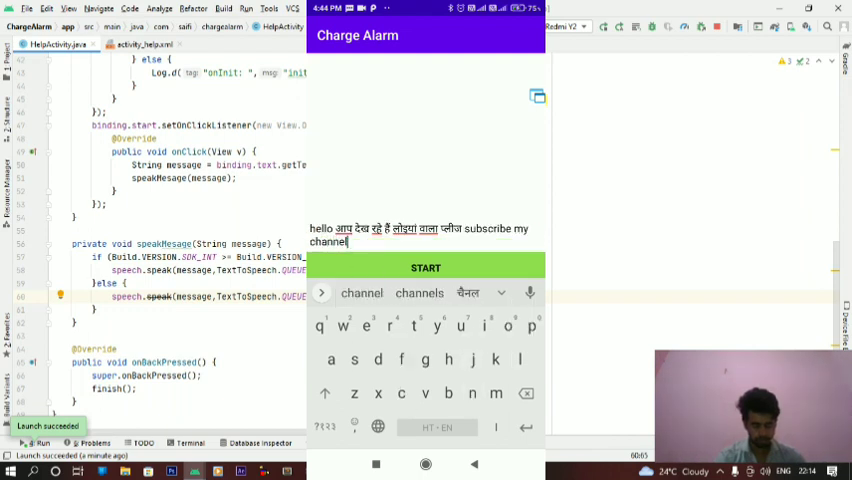